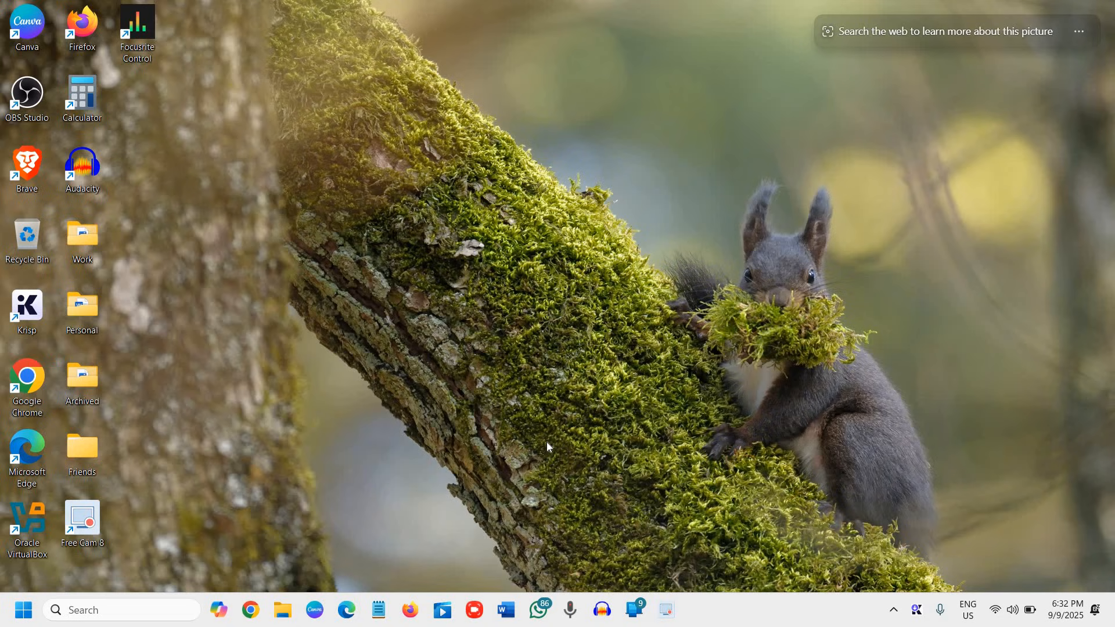
pyautogui.moveTo(546, 448)
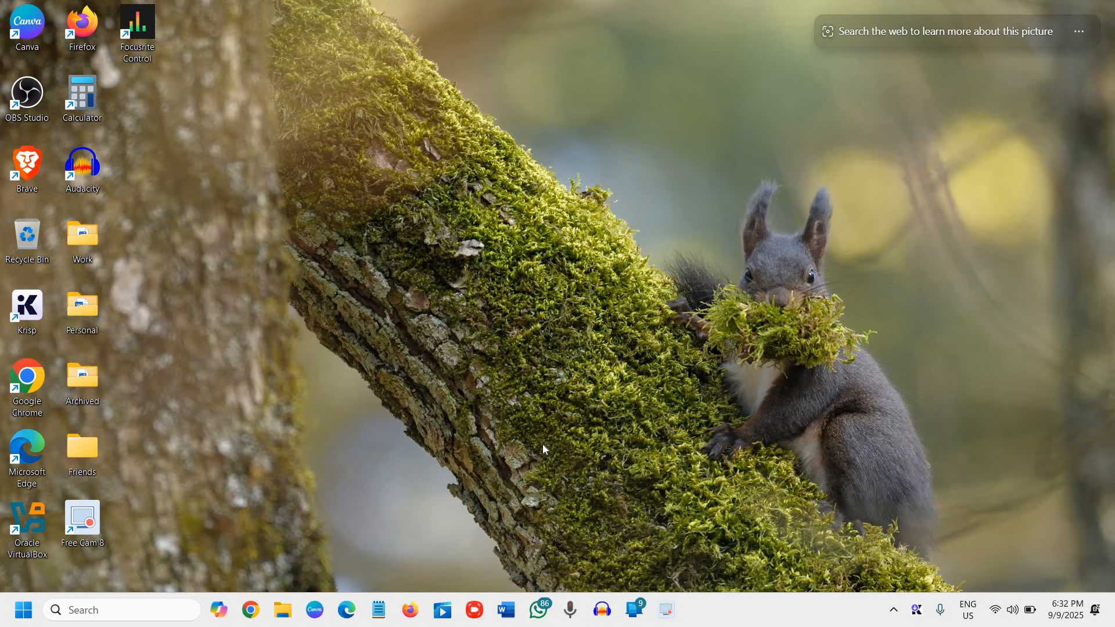
pyautogui.moveTo(537, 452)
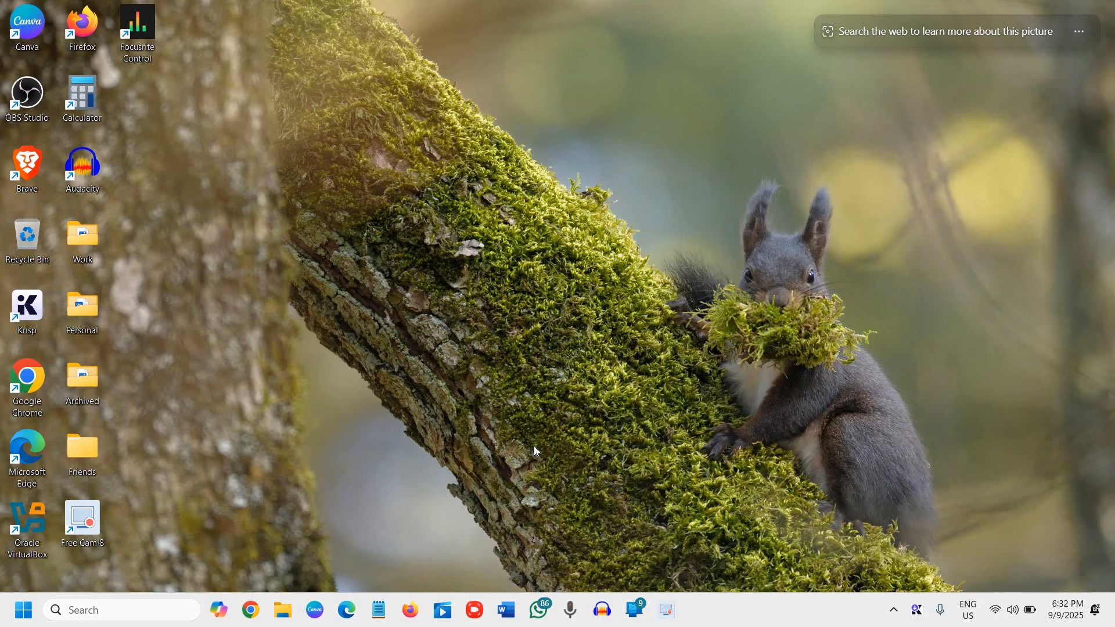
pyautogui.moveTo(3, 617)
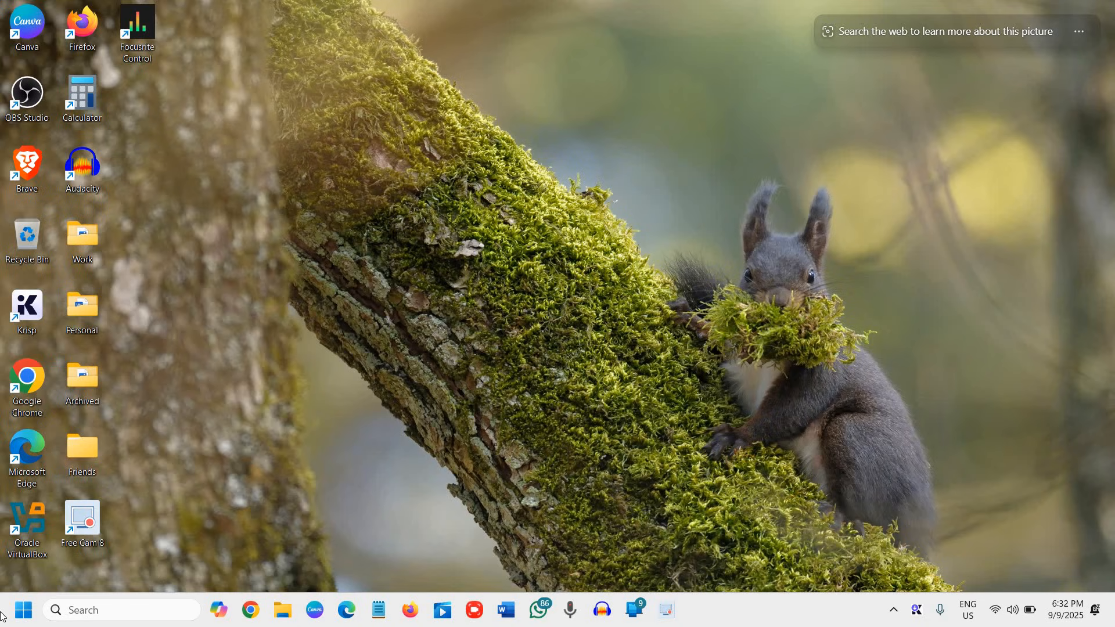
pyautogui.moveTo(22, 610)
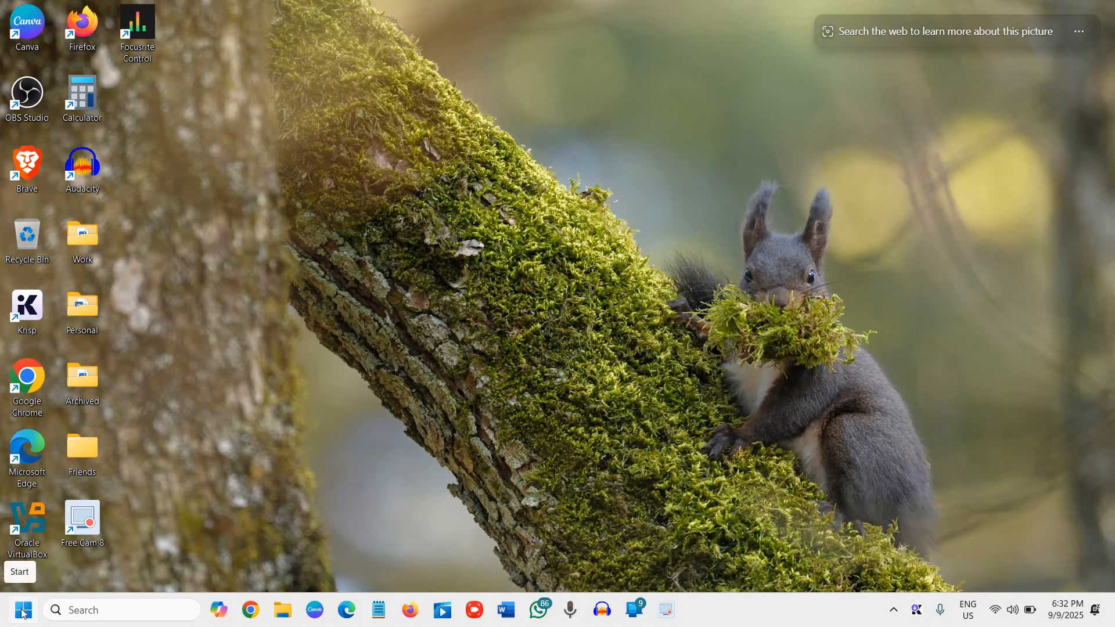
# Enter ncpa.cpl in the Run dialog from the Start shortcut menu.
pyautogui.rightClick(22, 610)
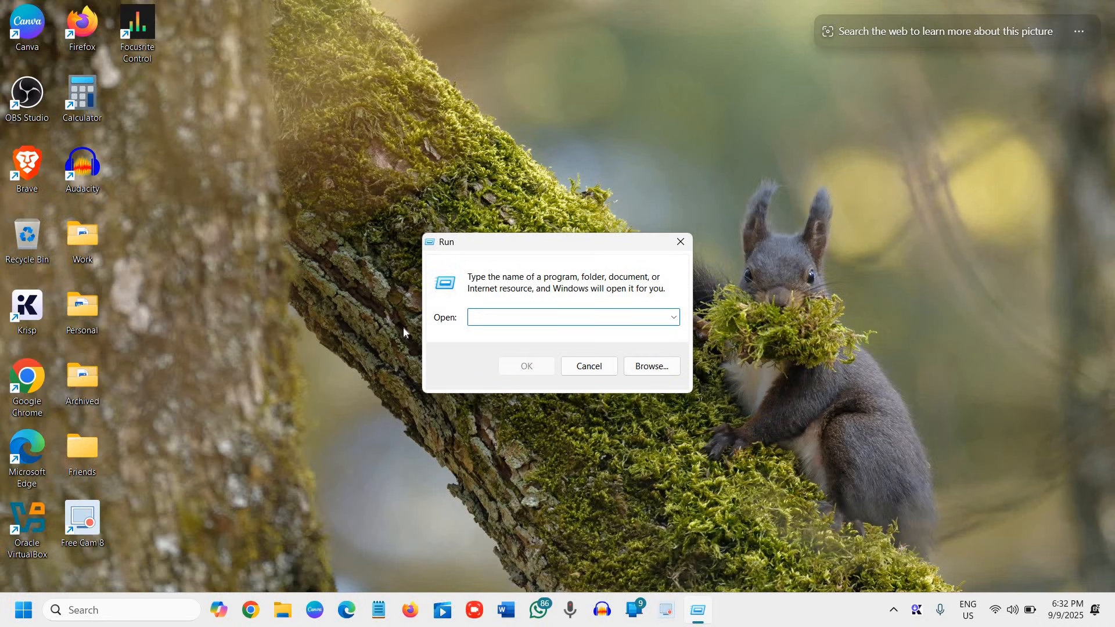
pyautogui.write('ncp')
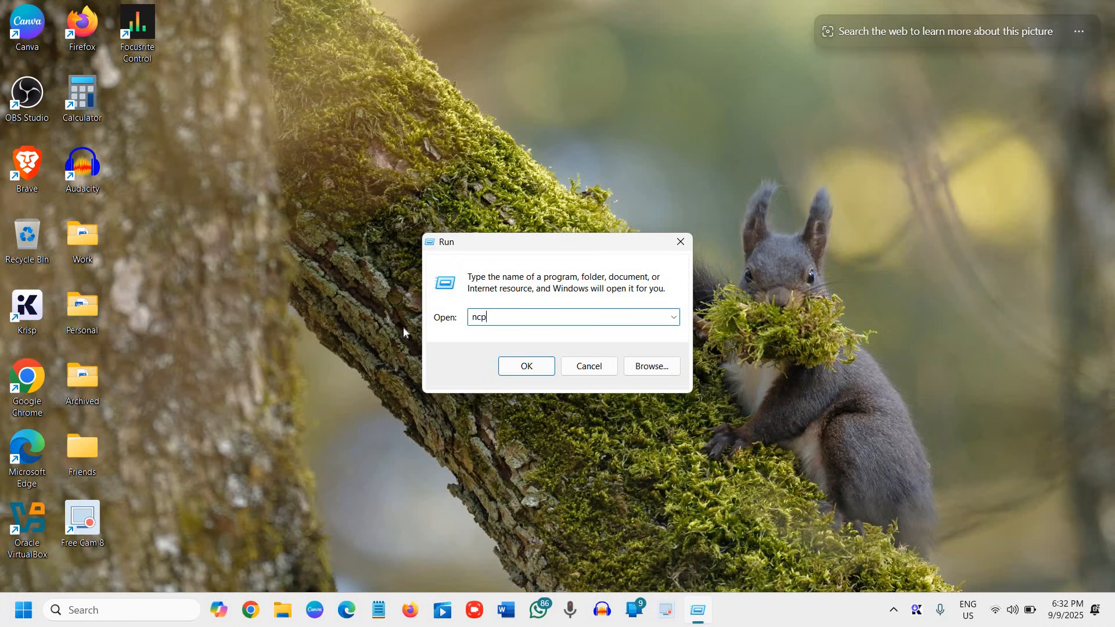
pyautogui.write('a.c')
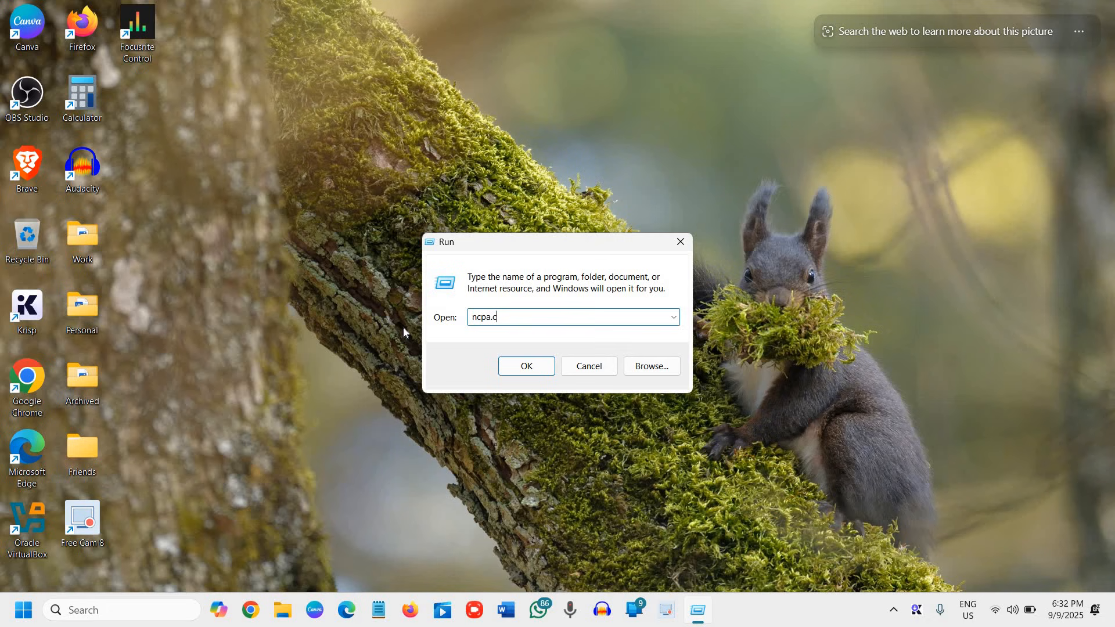
pyautogui.write('pl')
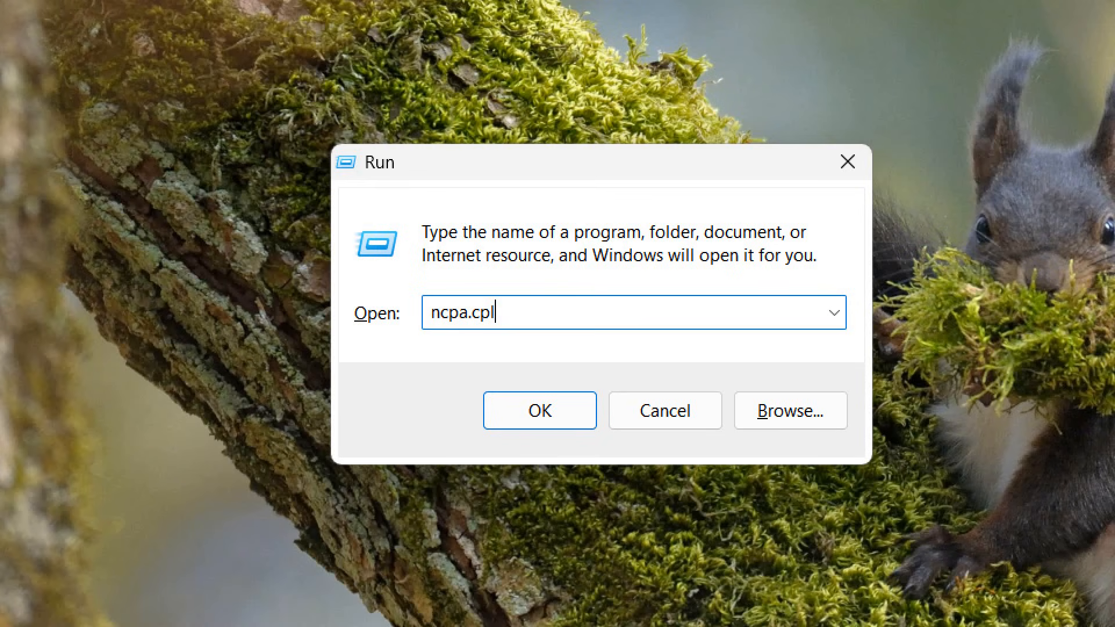
pyautogui.moveTo(511, 344)
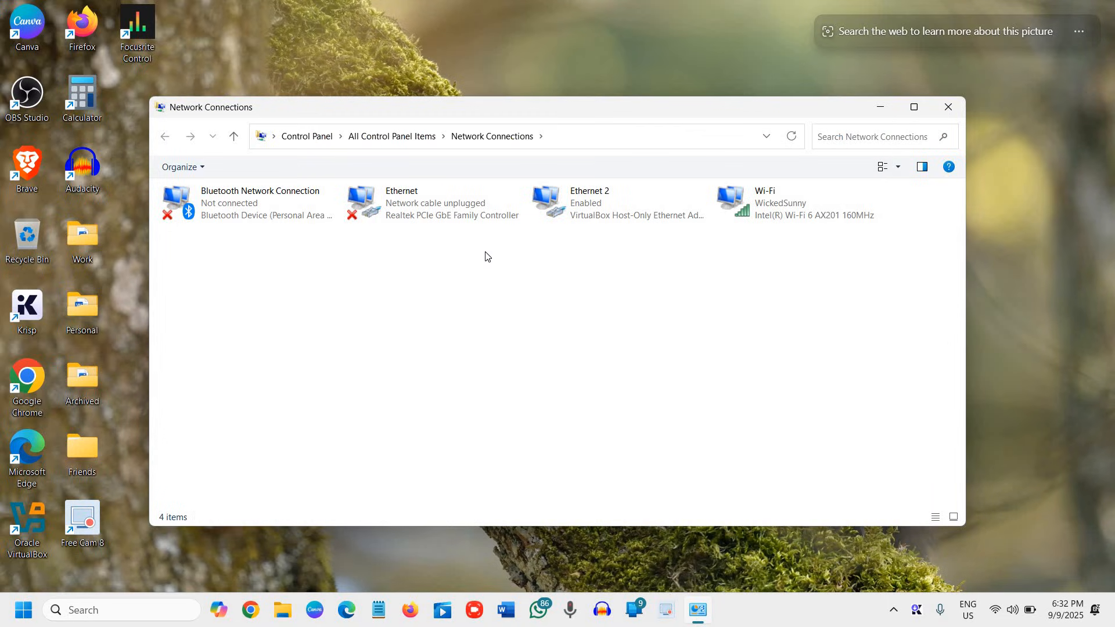
pyautogui.moveTo(781, 201)
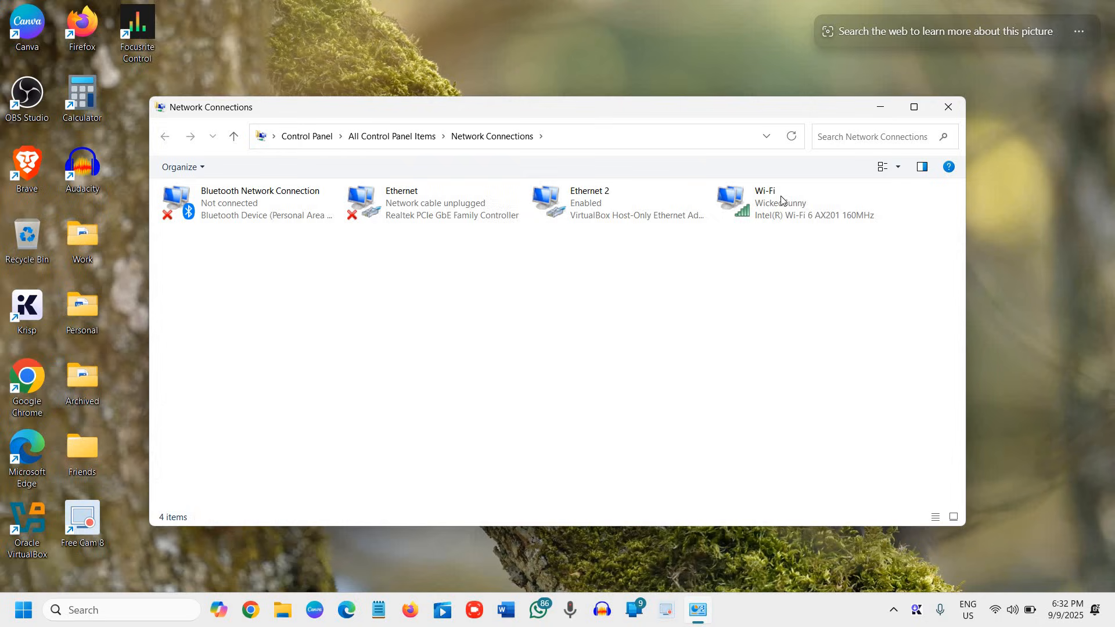
# Select the Wi-Fi adapter (connected to WickedSunny) instead of Ethernet 2.
pyautogui.click(589, 202)
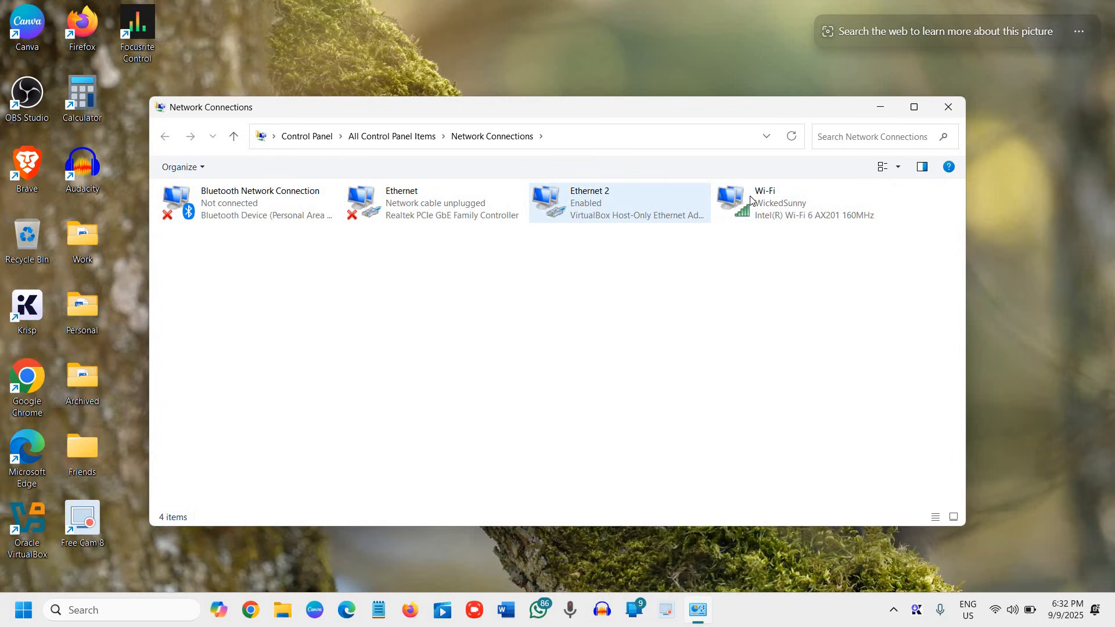
pyautogui.moveTo(782, 202)
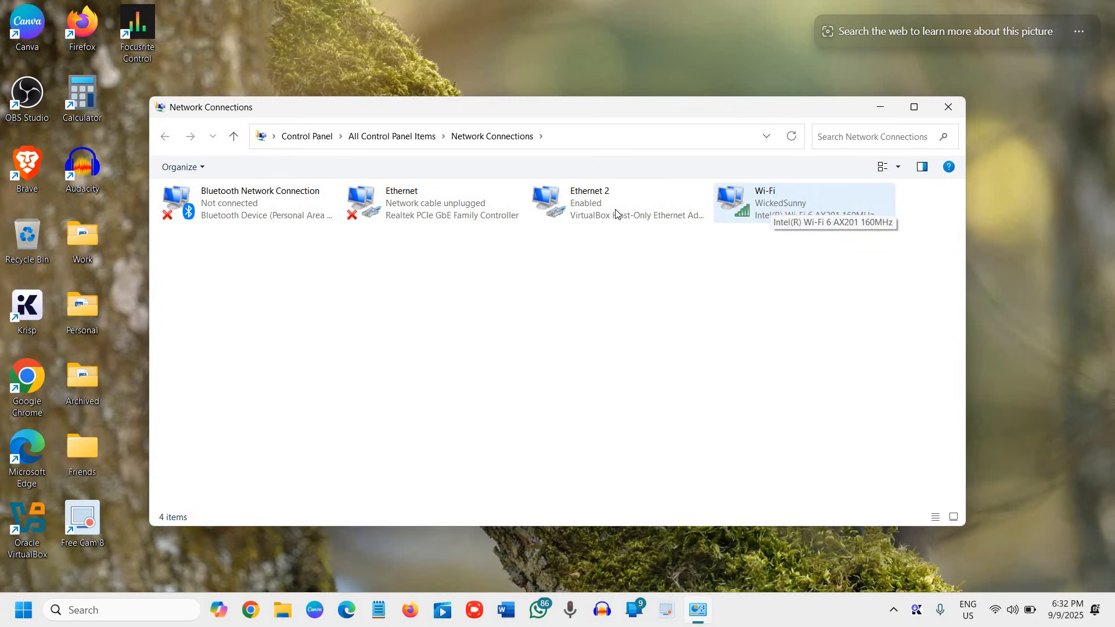
pyautogui.click(590, 202)
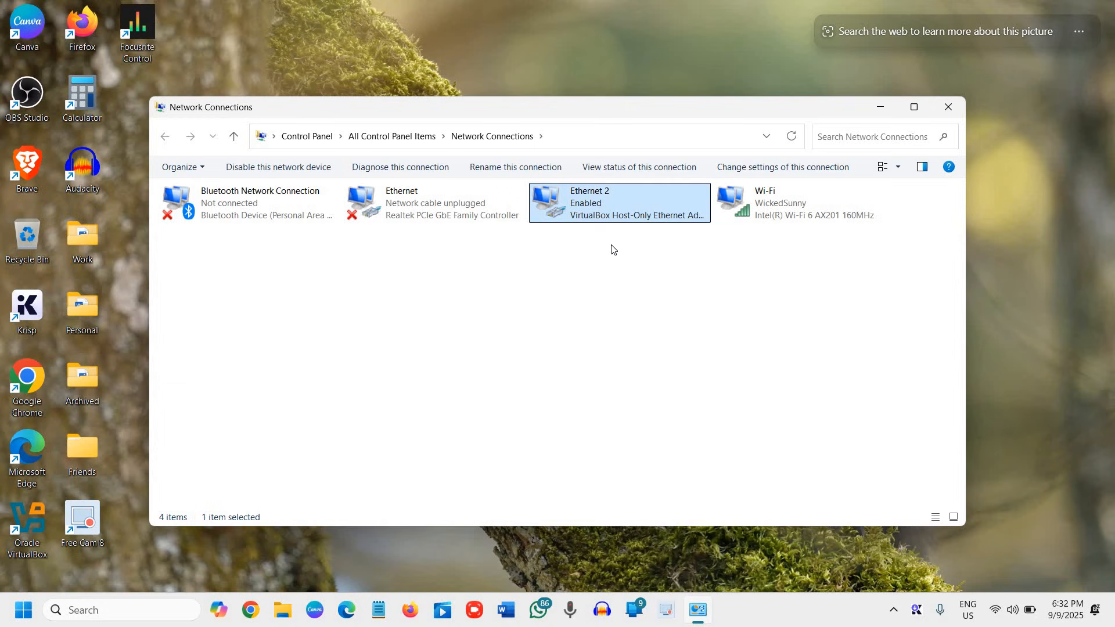
pyautogui.moveTo(758, 212)
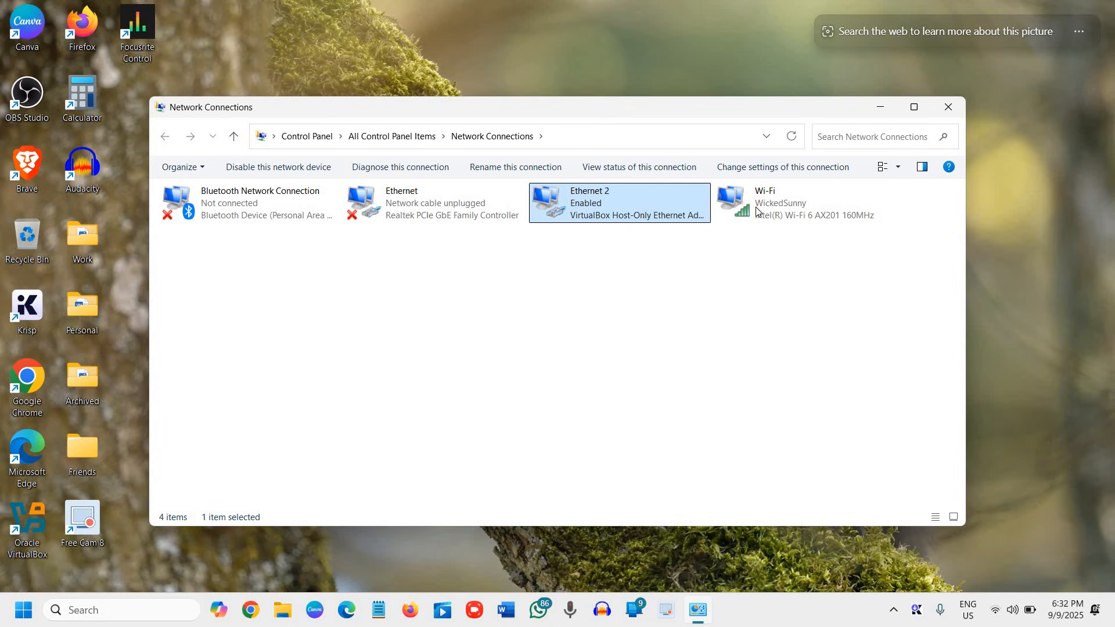
pyautogui.click(804, 202)
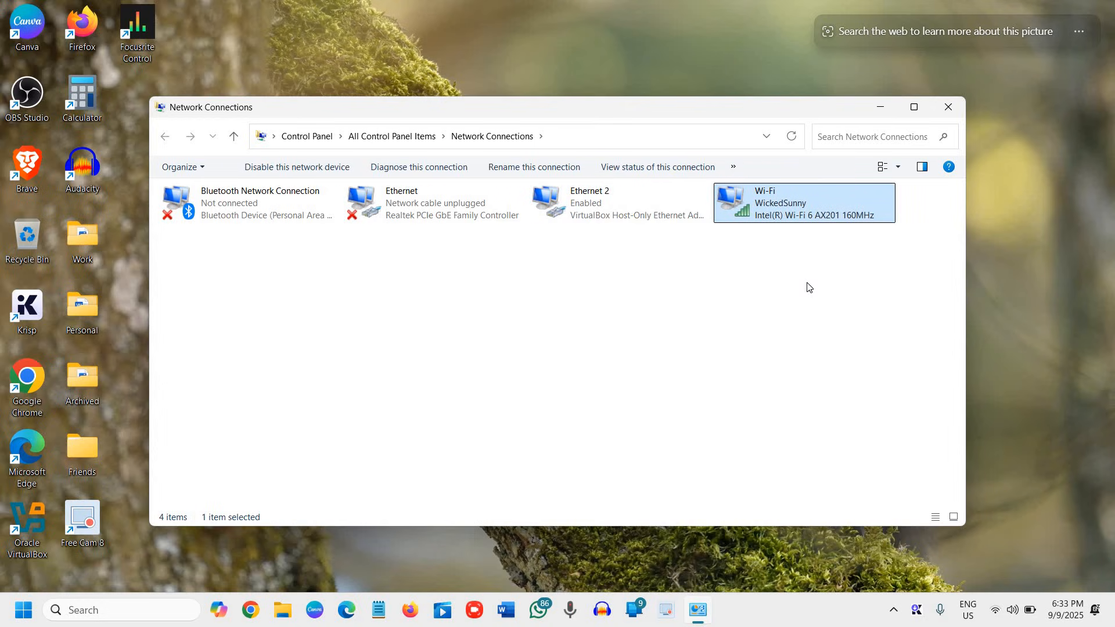
pyautogui.moveTo(773, 217)
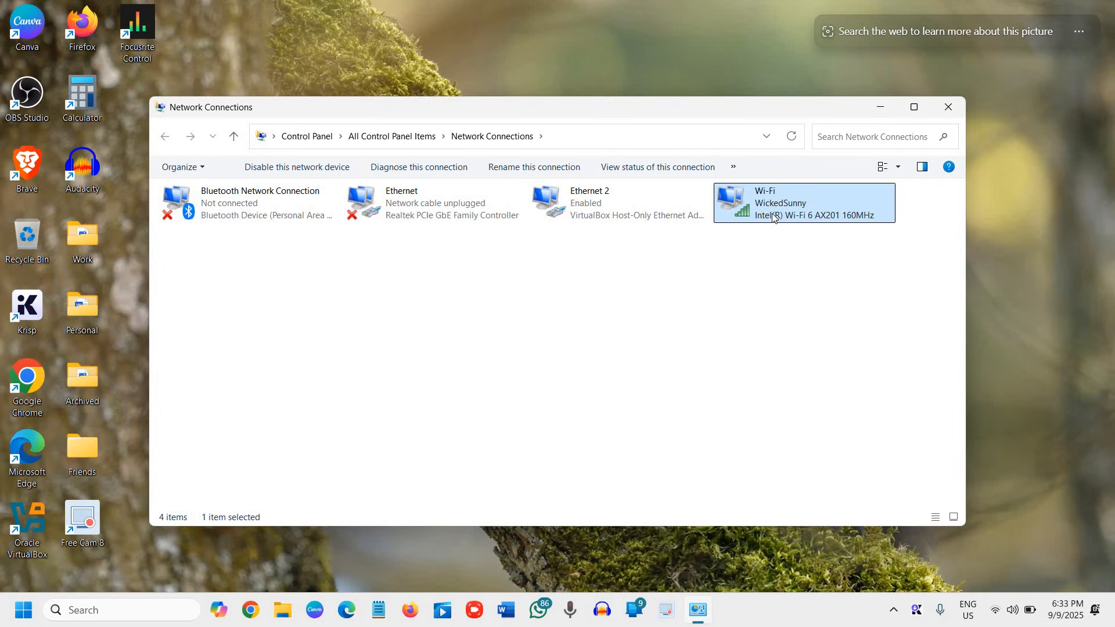
pyautogui.moveTo(772, 213)
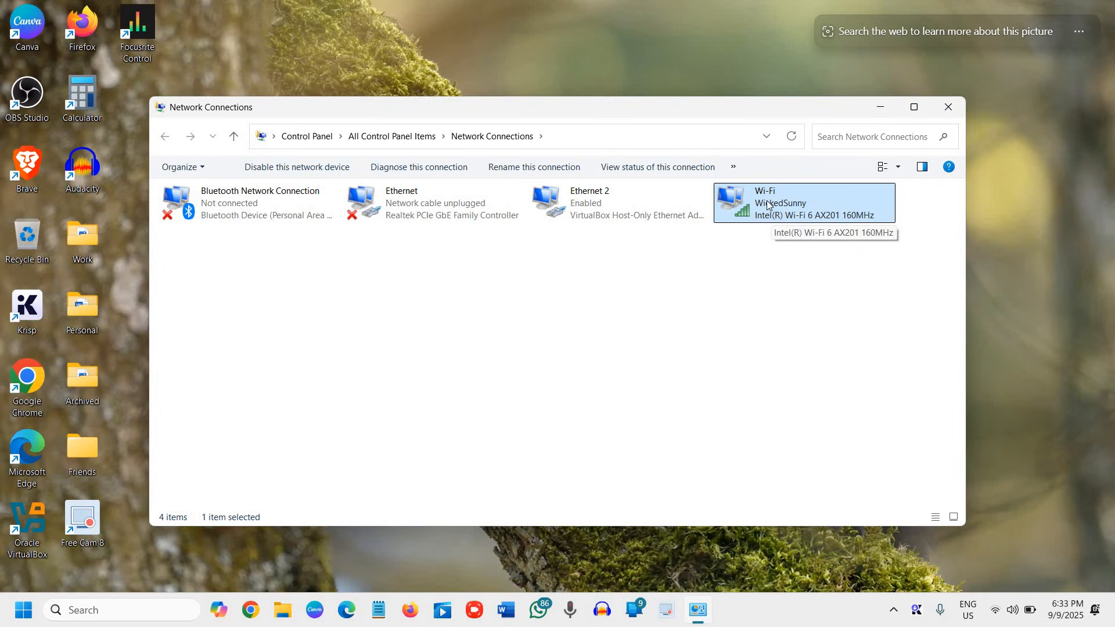
pyautogui.moveTo(778, 216)
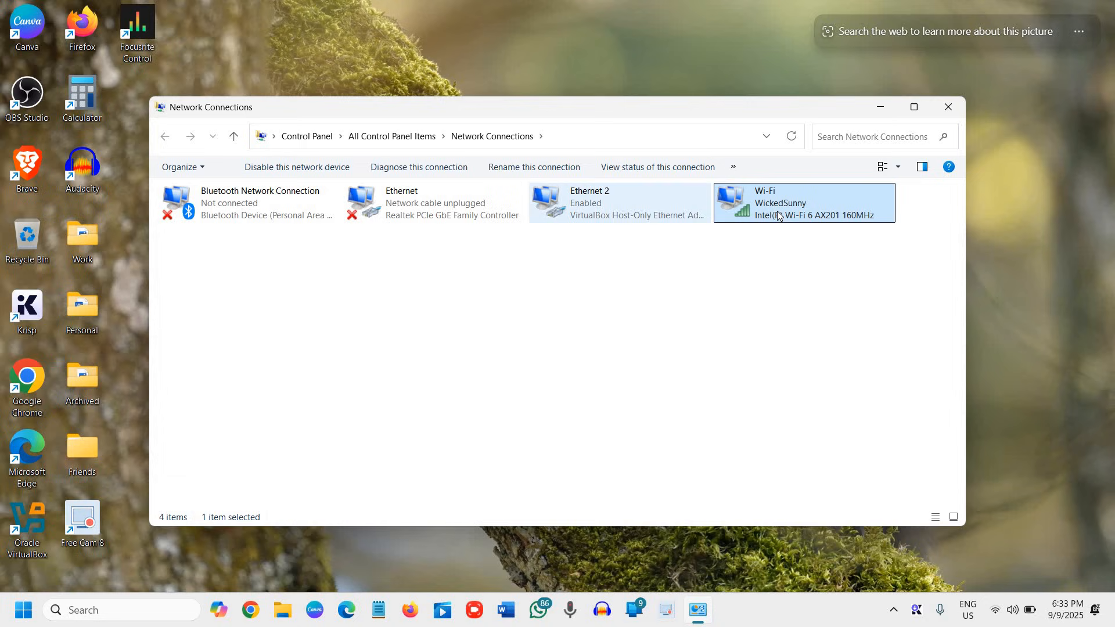
pyautogui.moveTo(779, 215)
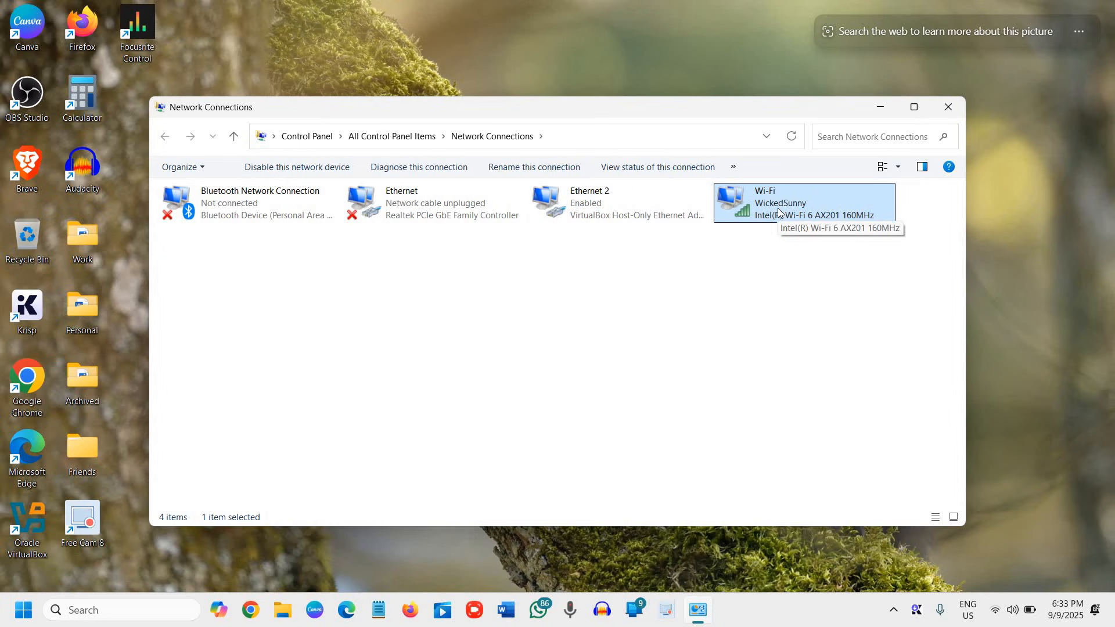
# In the Wi-Fi adapter's Properties, choose Internet Protocol Version 4 (TCP/IPv4).
pyautogui.rightClick(804, 202)
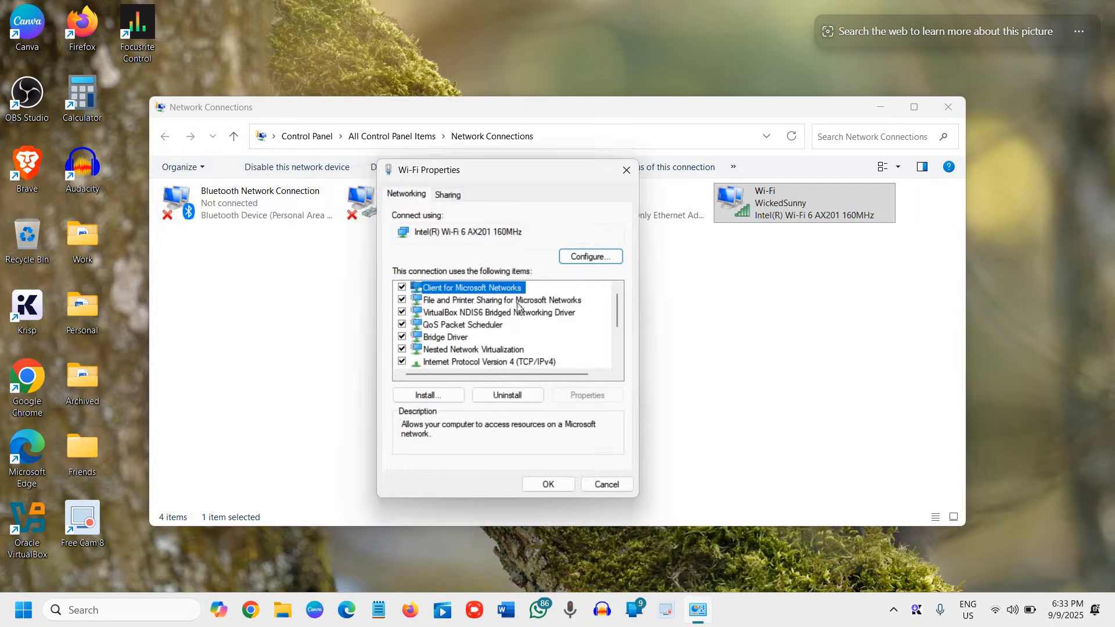
pyautogui.scroll(-3)
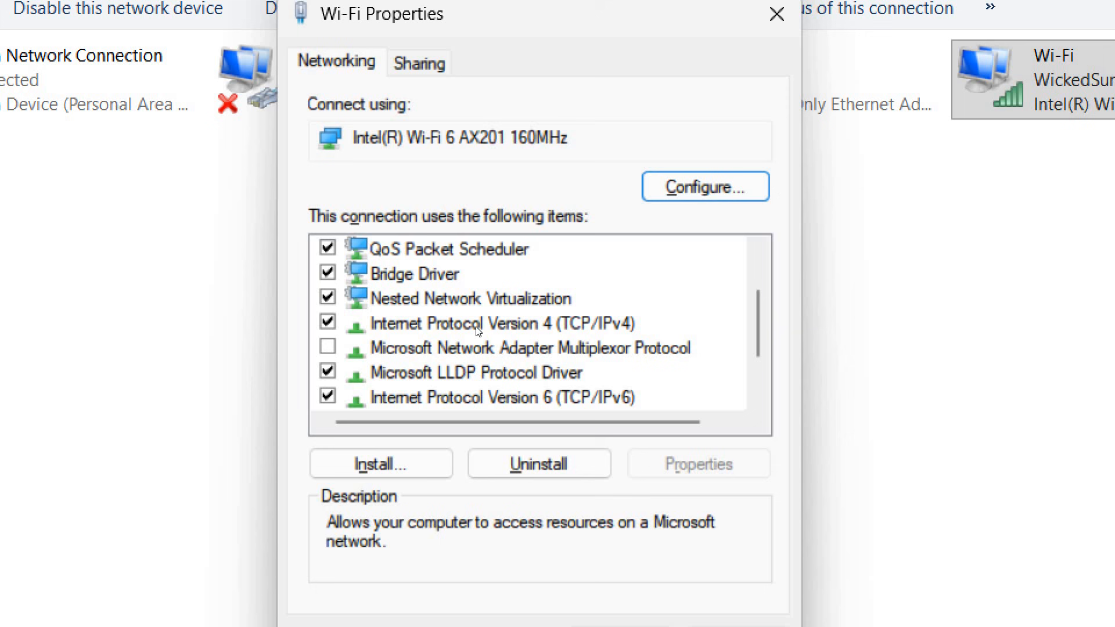
pyautogui.click(489, 323)
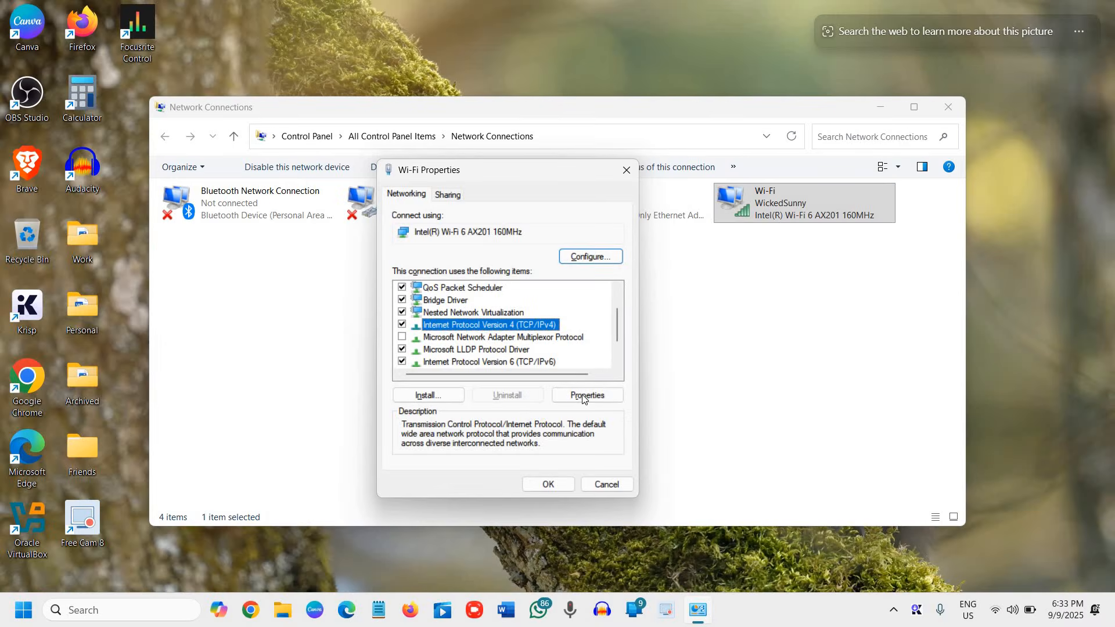
# Set manual DNS servers 8.8.8.8 preferred and 8.8.4.4 alternate in IPv4 Properties.
pyautogui.click(586, 395)
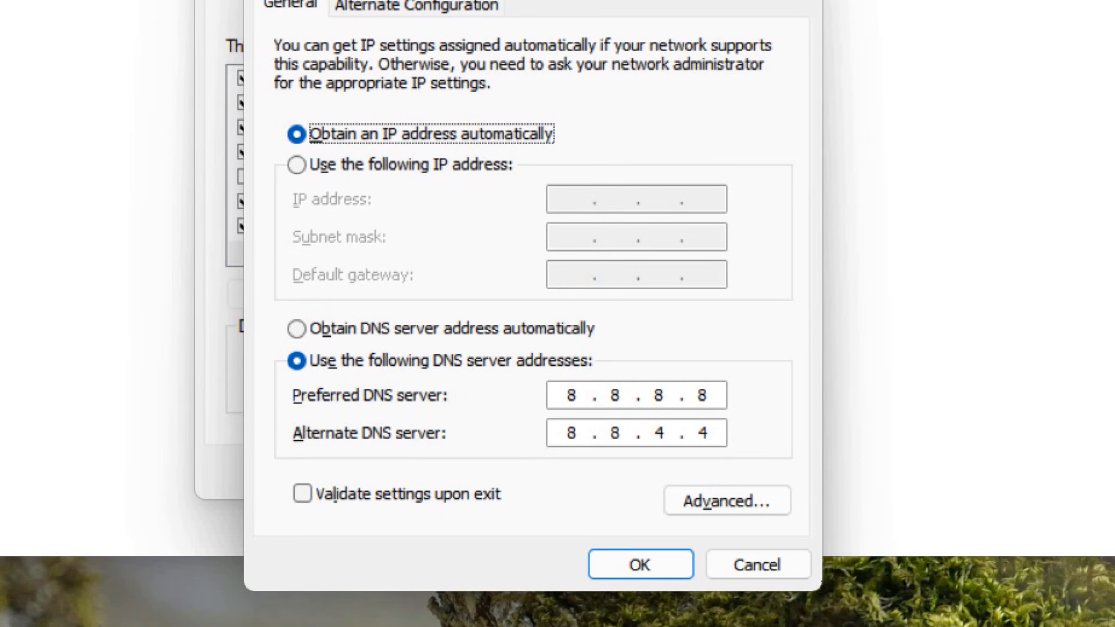
pyautogui.moveTo(561, 501)
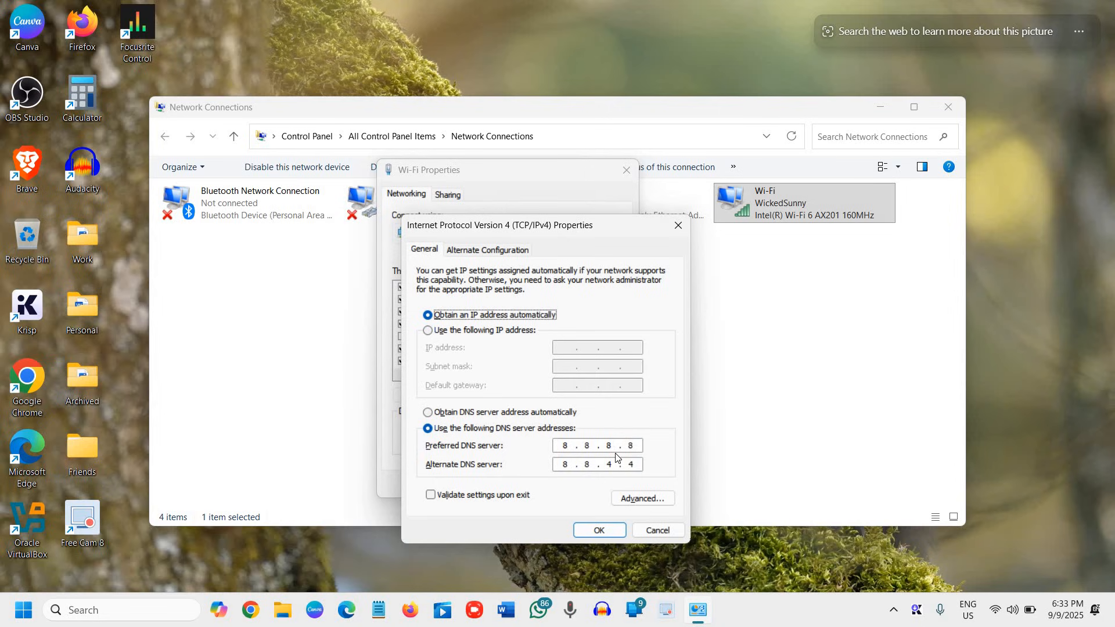
pyautogui.moveTo(512, 478)
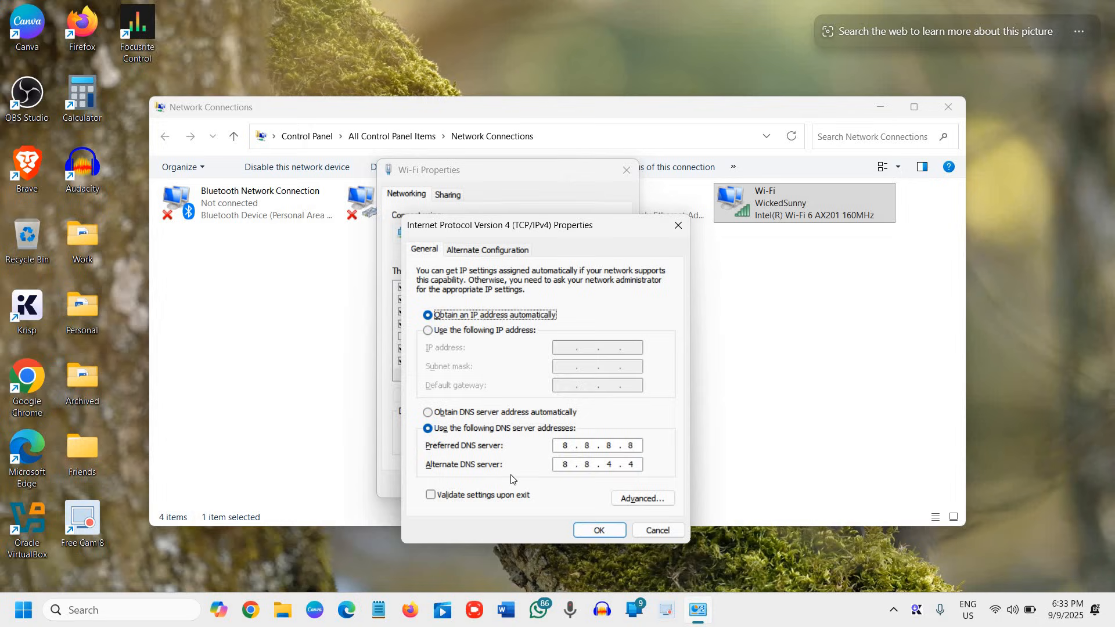
pyautogui.moveTo(544, 483)
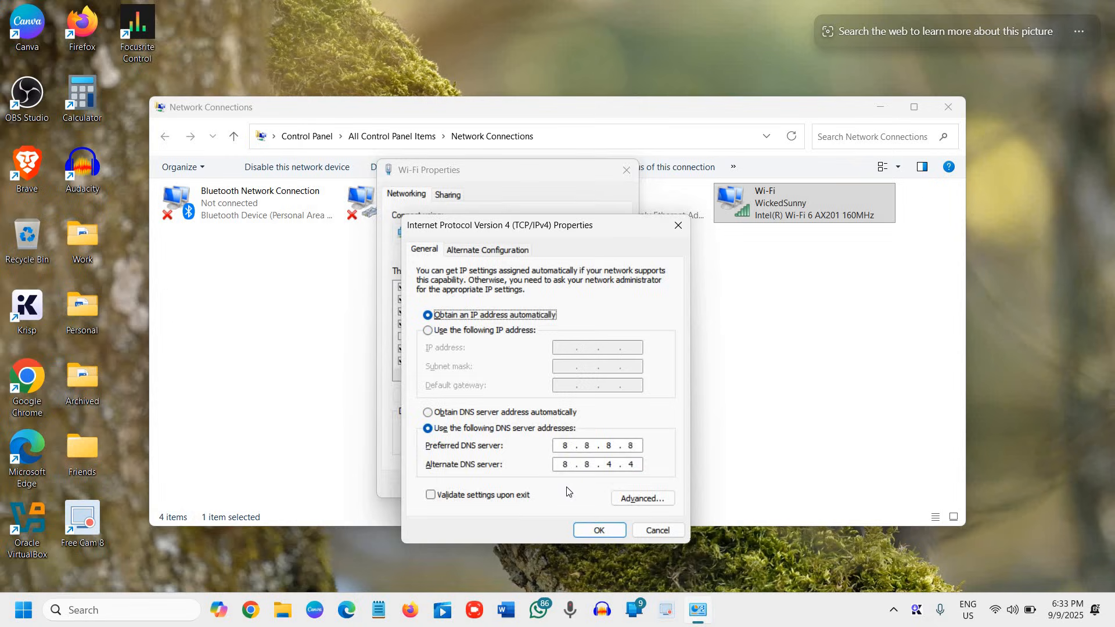
# Confirm the DNS addresses and start Configure… for the Wi-Fi device, reaching the lost-changes warning.
pyautogui.click(599, 530)
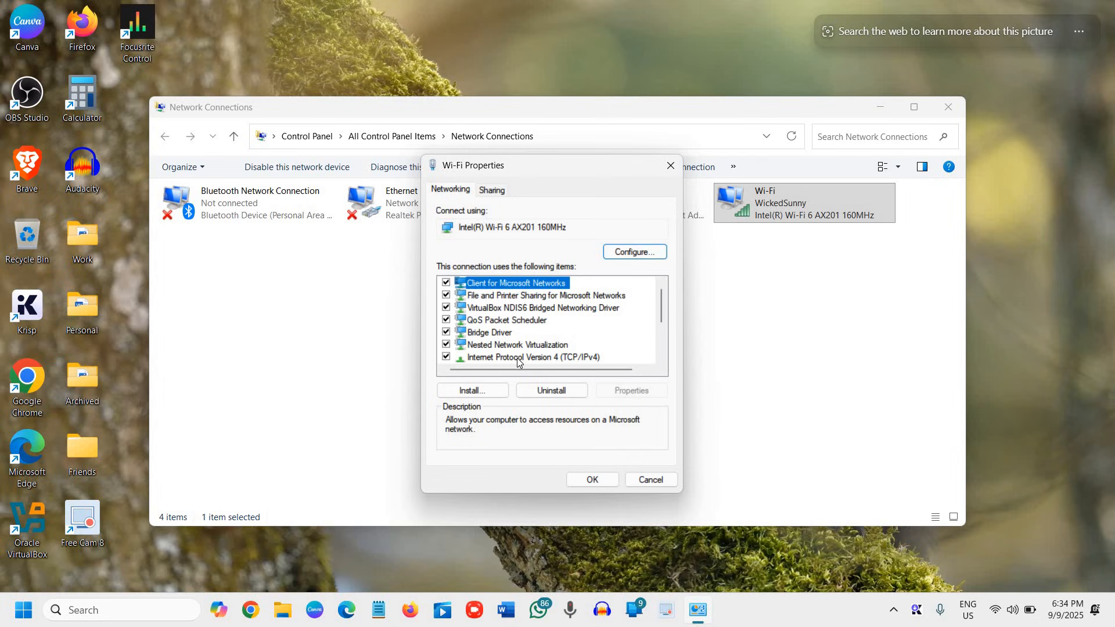
pyautogui.click(532, 356)
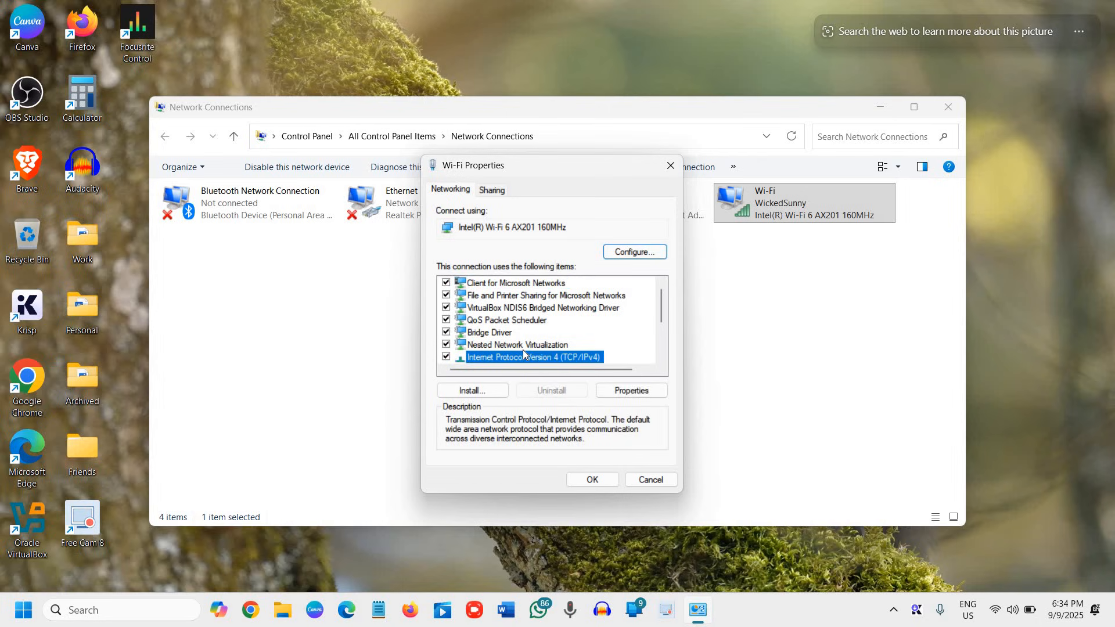
pyautogui.scroll(-3)
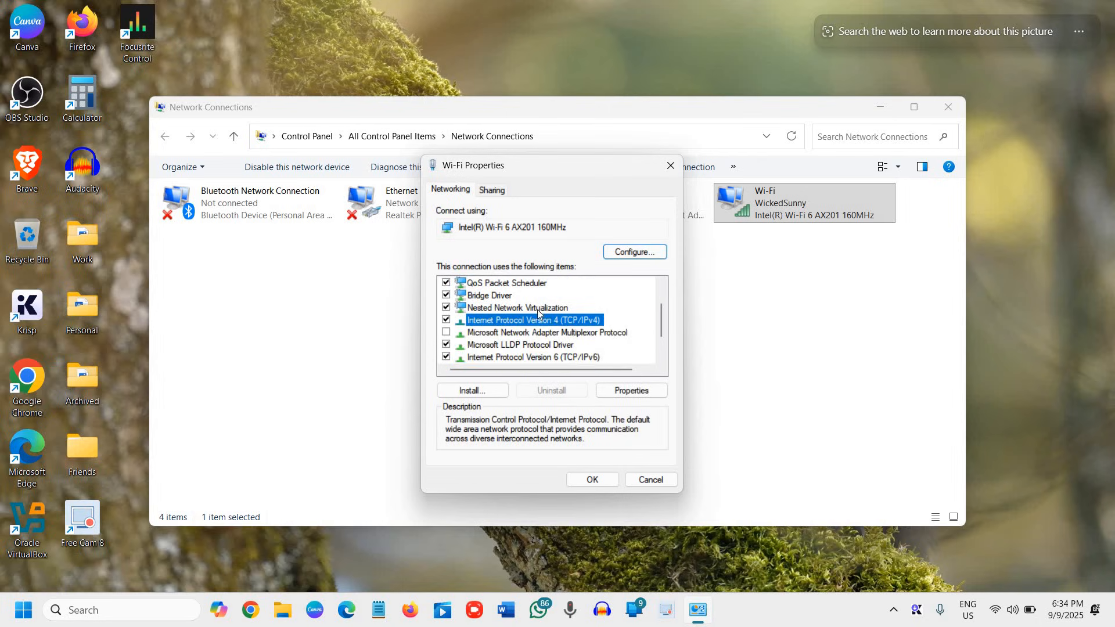
pyautogui.moveTo(547, 329)
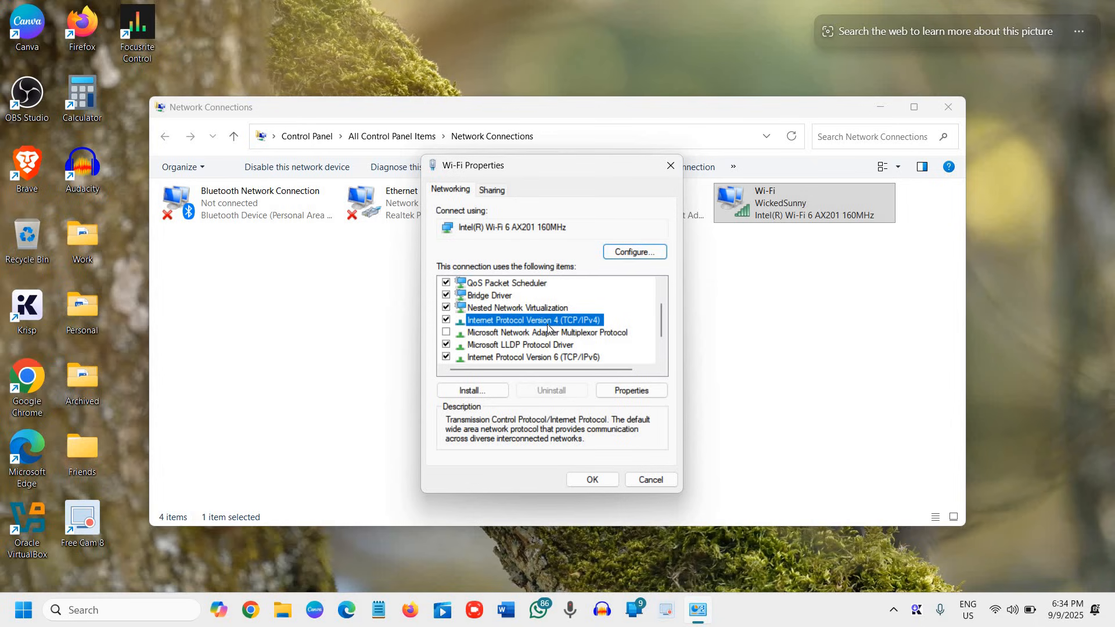
pyautogui.moveTo(514, 331)
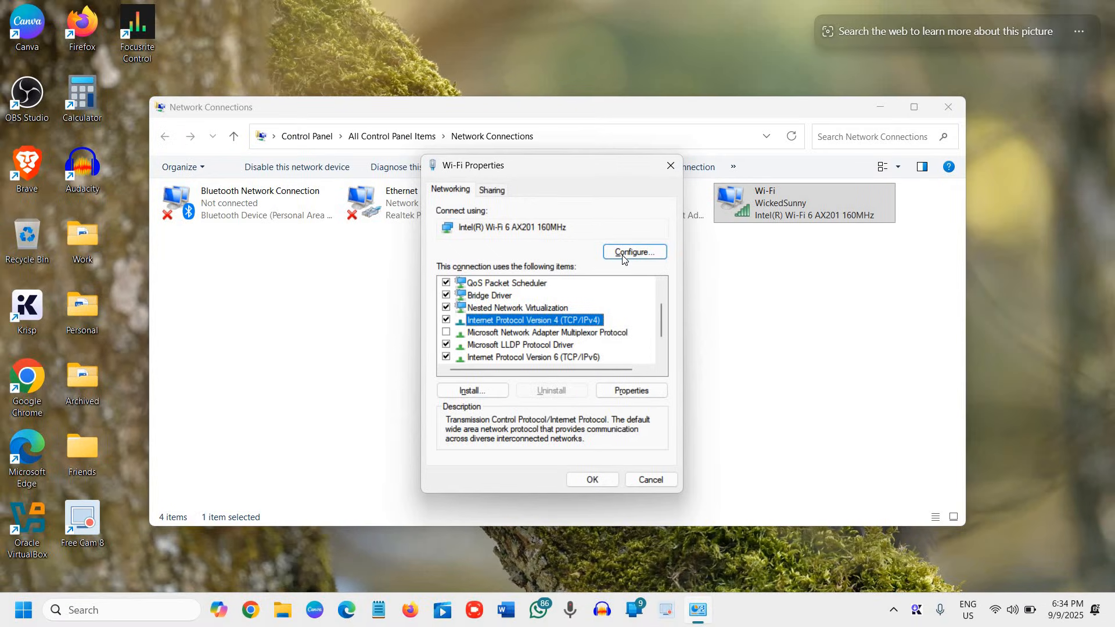
pyautogui.click(633, 252)
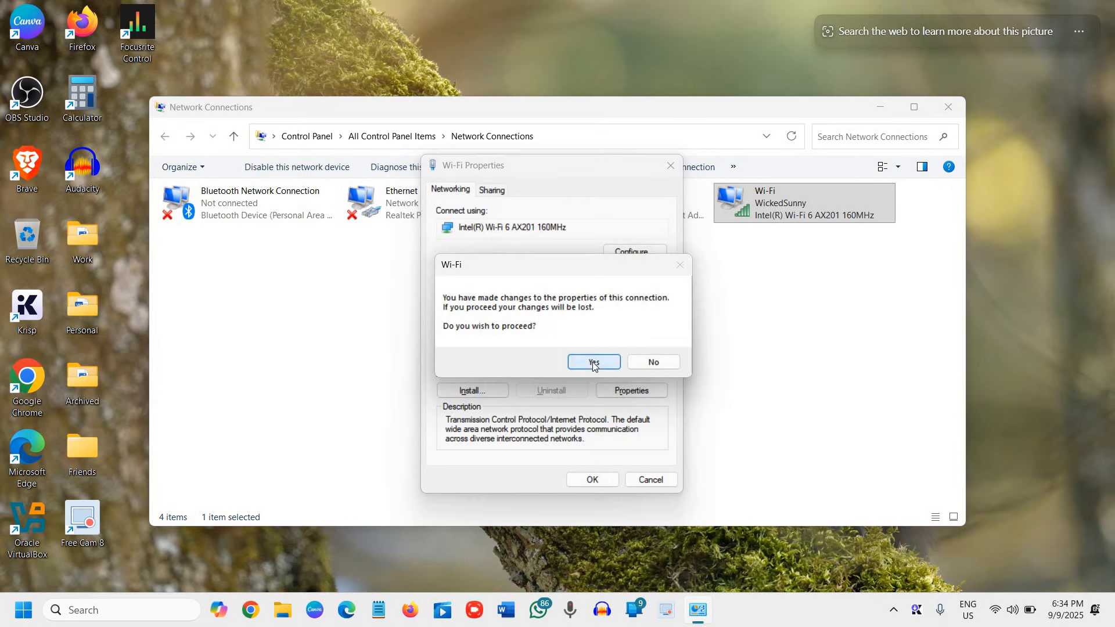
# Proceed past the warning and keep Channel Width for 2.4GHz on Auto in Advanced properties.
pyautogui.click(593, 362)
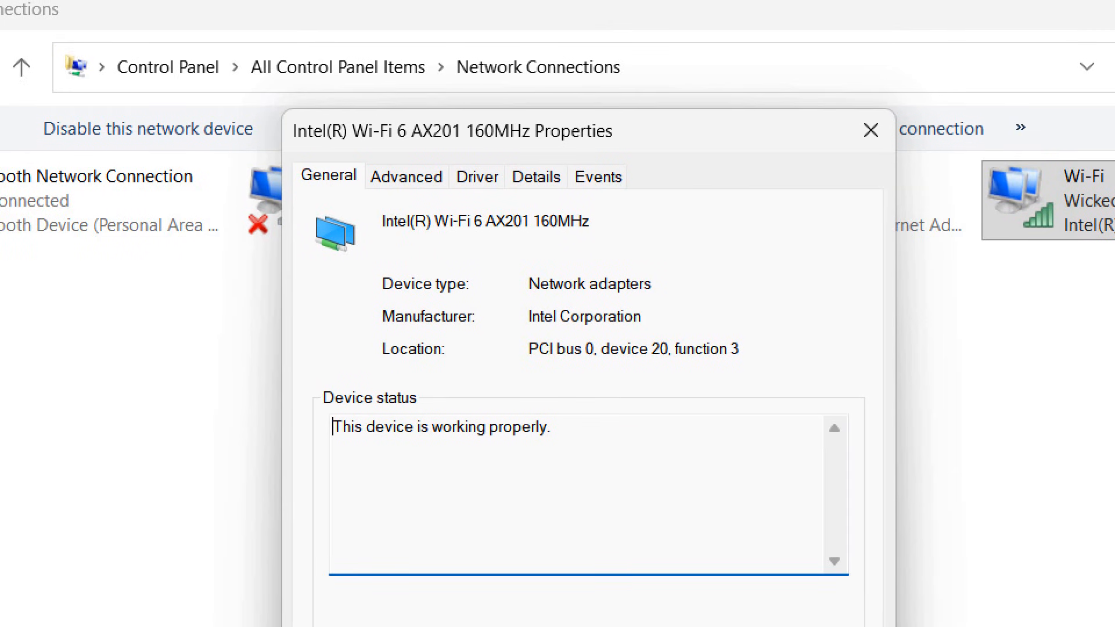
pyautogui.click(425, 190)
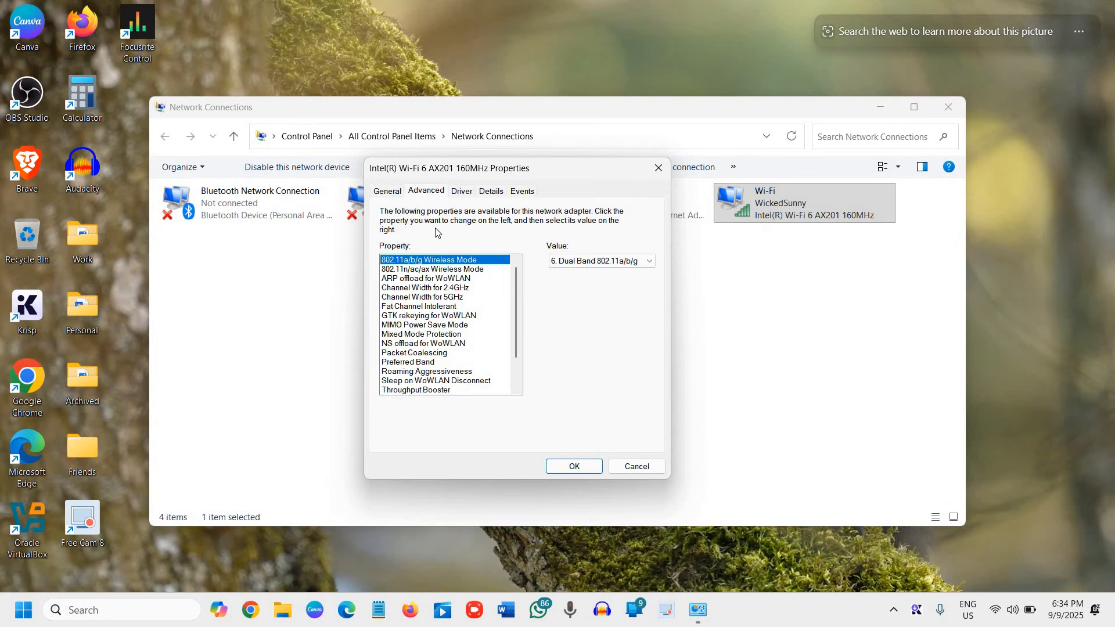
pyautogui.moveTo(425, 202)
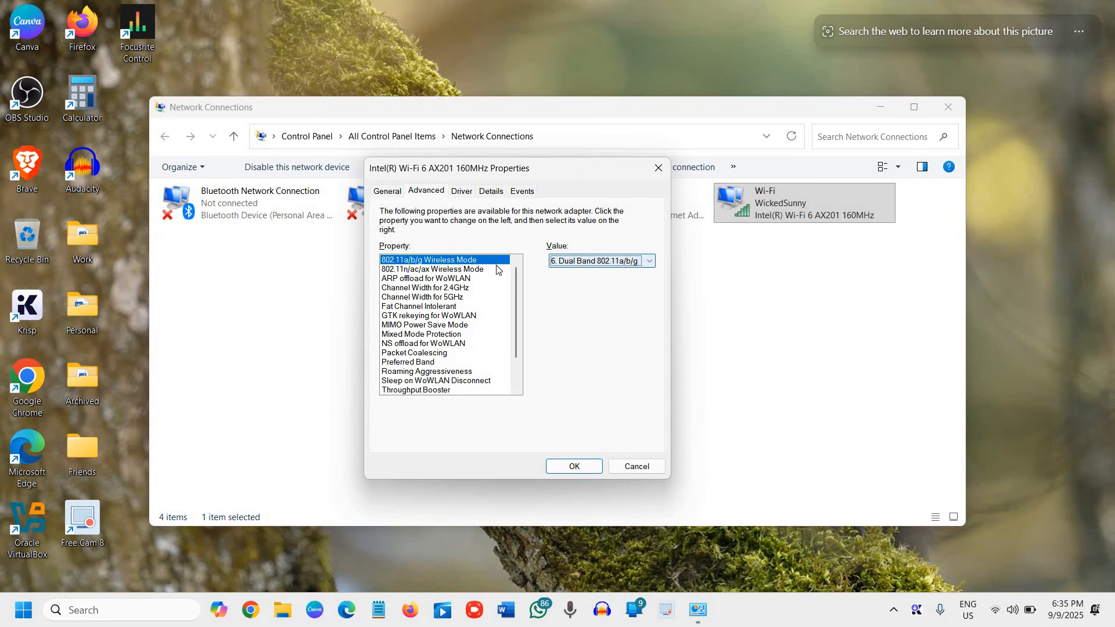
pyautogui.moveTo(423, 297)
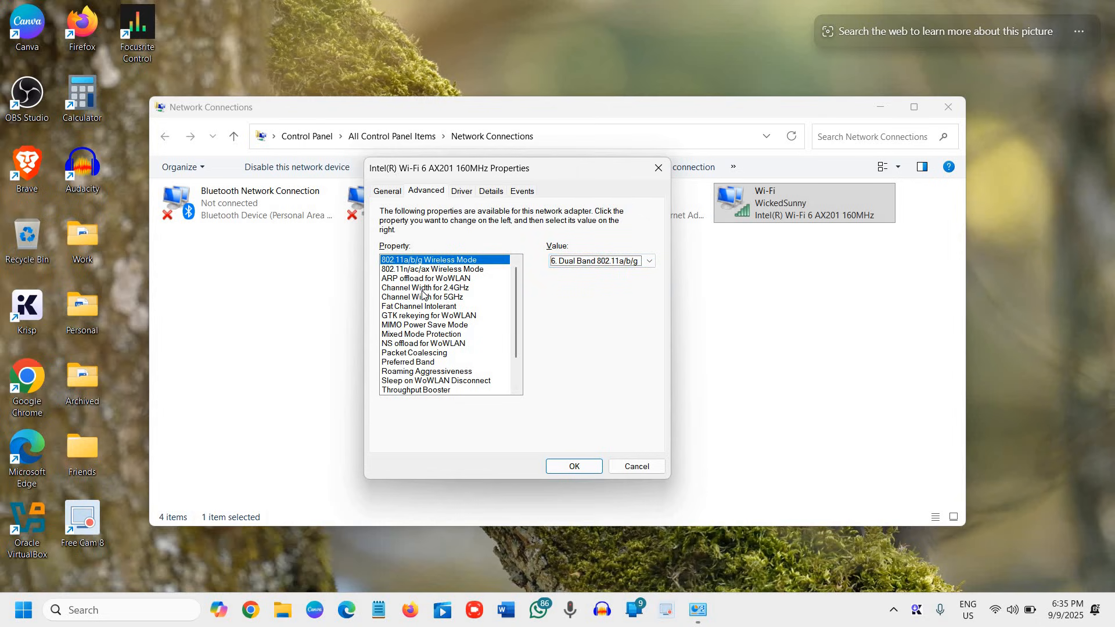
pyautogui.moveTo(432, 292)
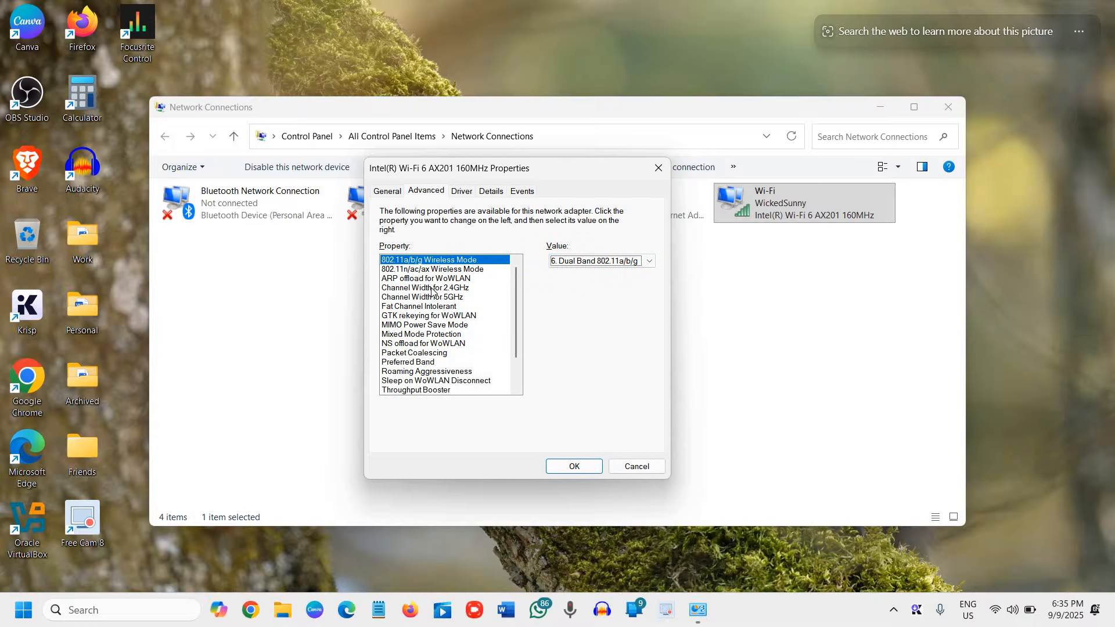
pyautogui.click(425, 287)
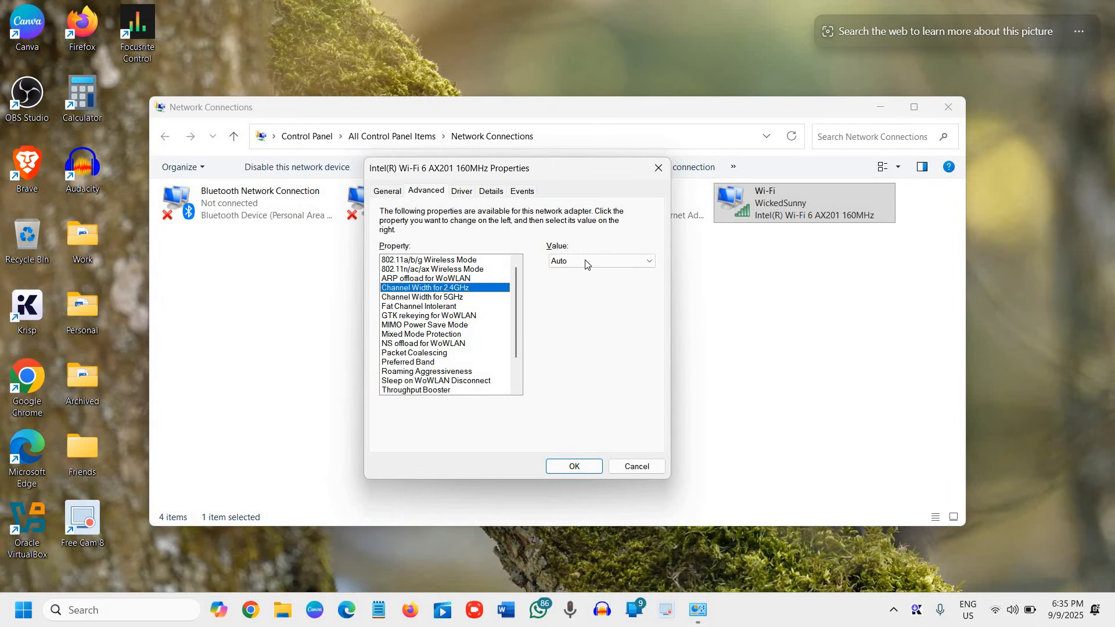
pyautogui.click(600, 262)
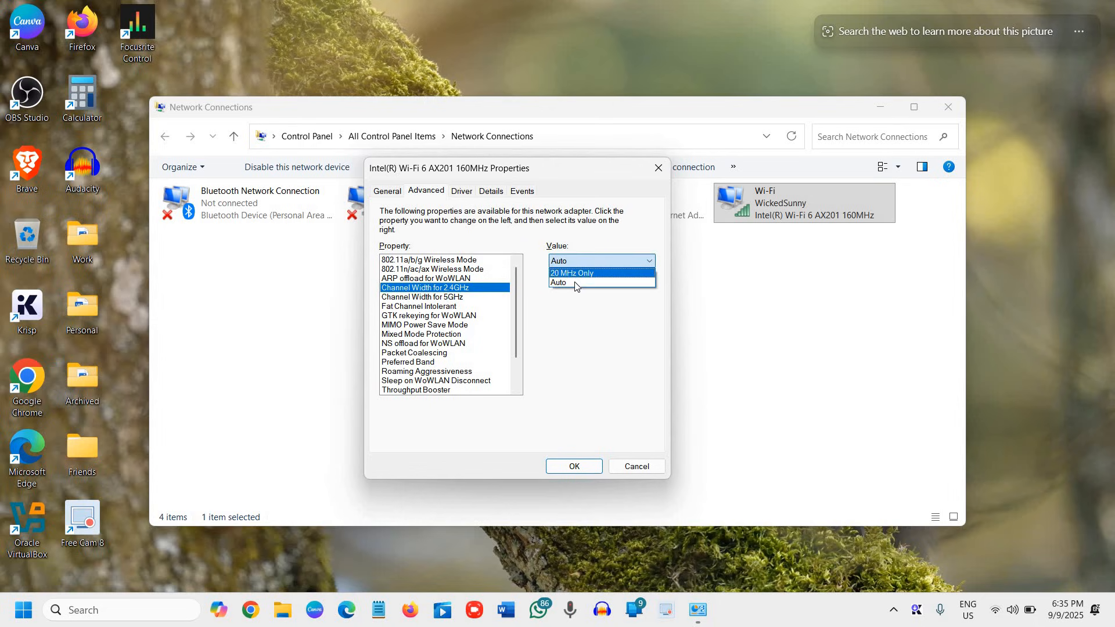
pyautogui.click(560, 283)
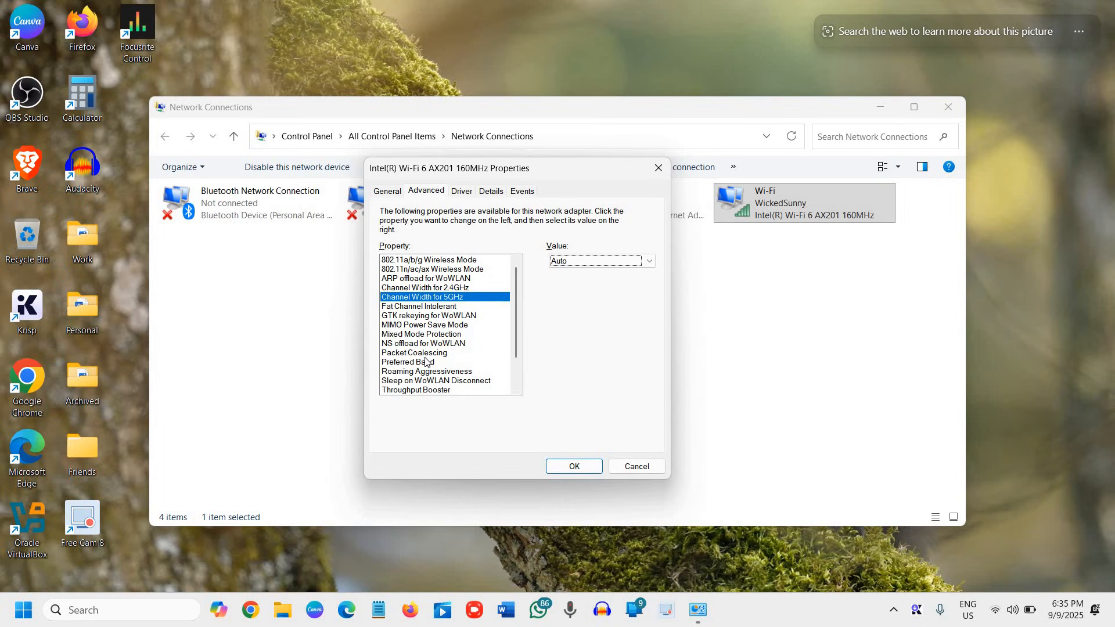
# Set Preferred Band to Prefer 5GHz band.
pyautogui.click(408, 361)
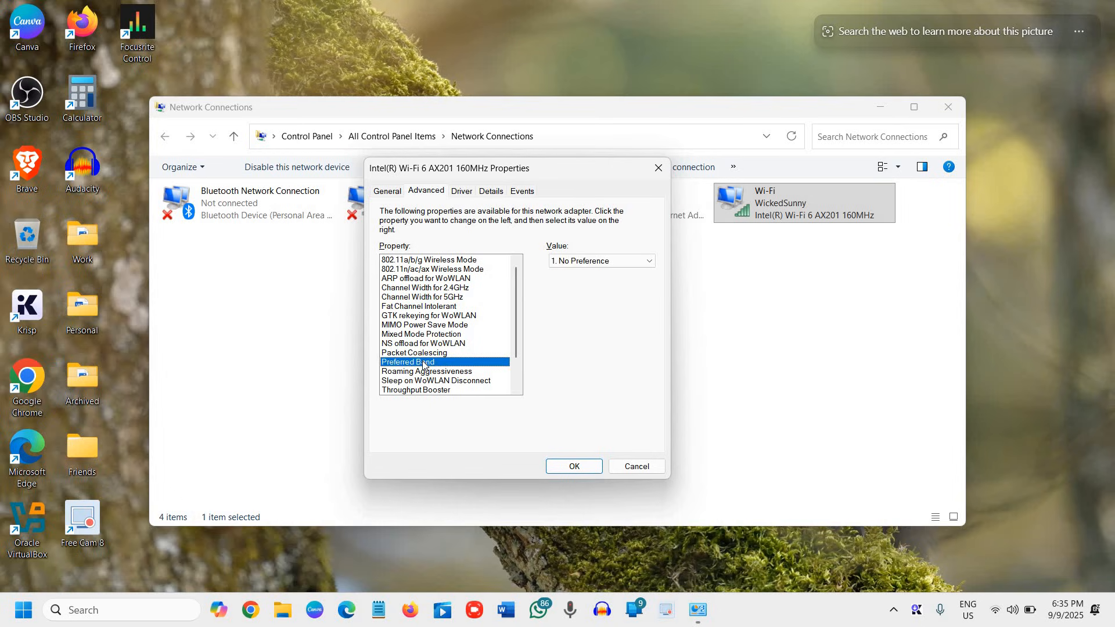
pyautogui.click(647, 261)
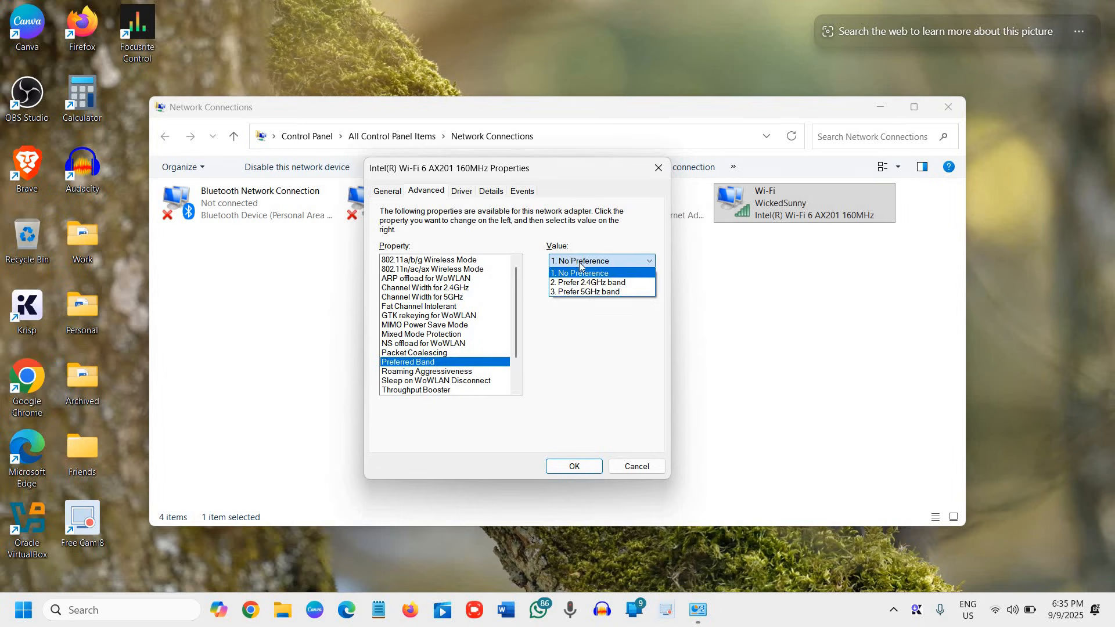
pyautogui.moveTo(590, 291)
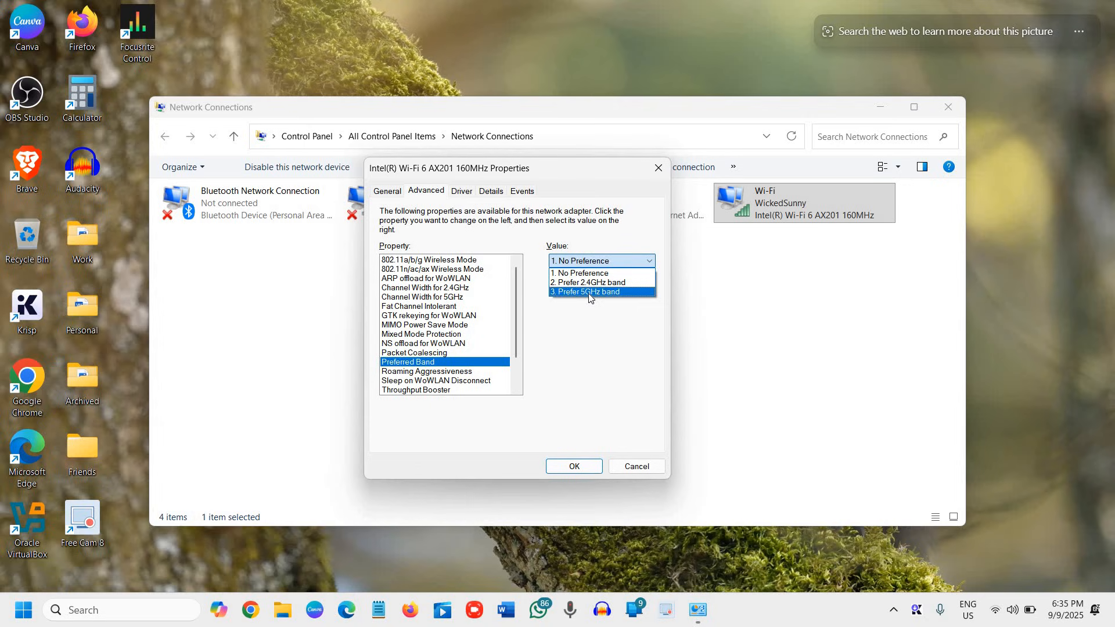
pyautogui.click(589, 291)
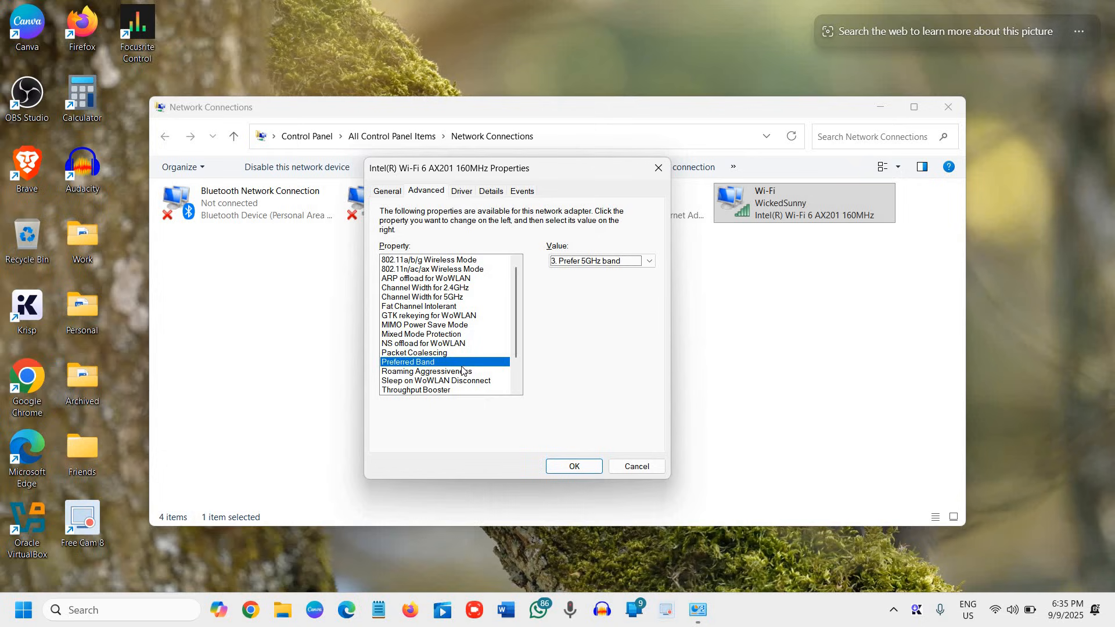
pyautogui.moveTo(455, 376)
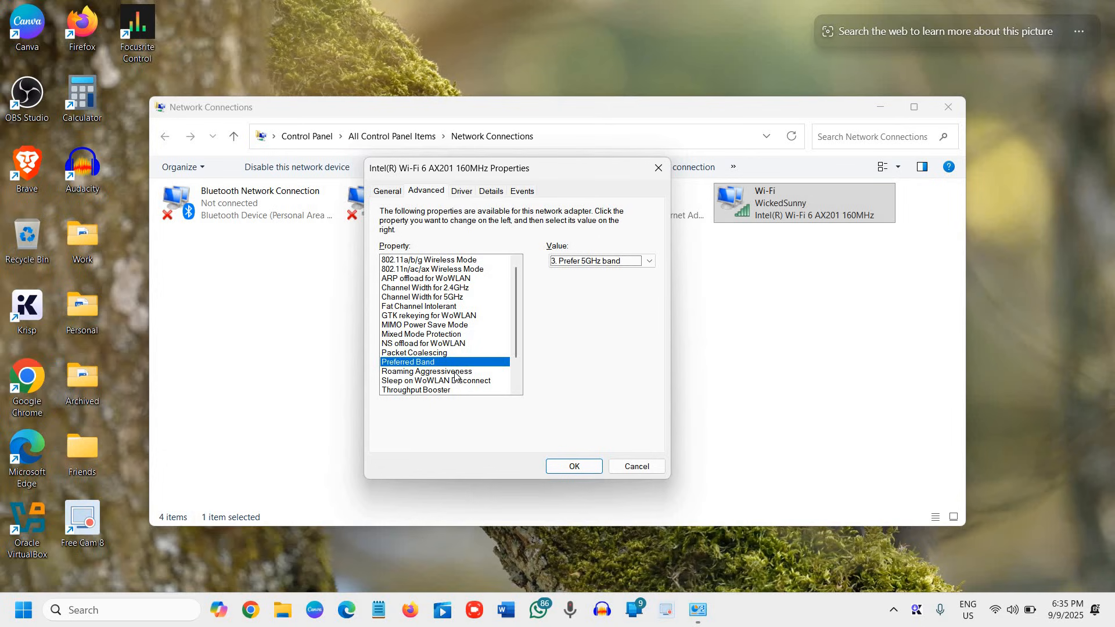
# Verify Roaming Aggressiveness is 3. Medium and 5GHz Channel Width is Auto, then apply.
pyautogui.click(427, 371)
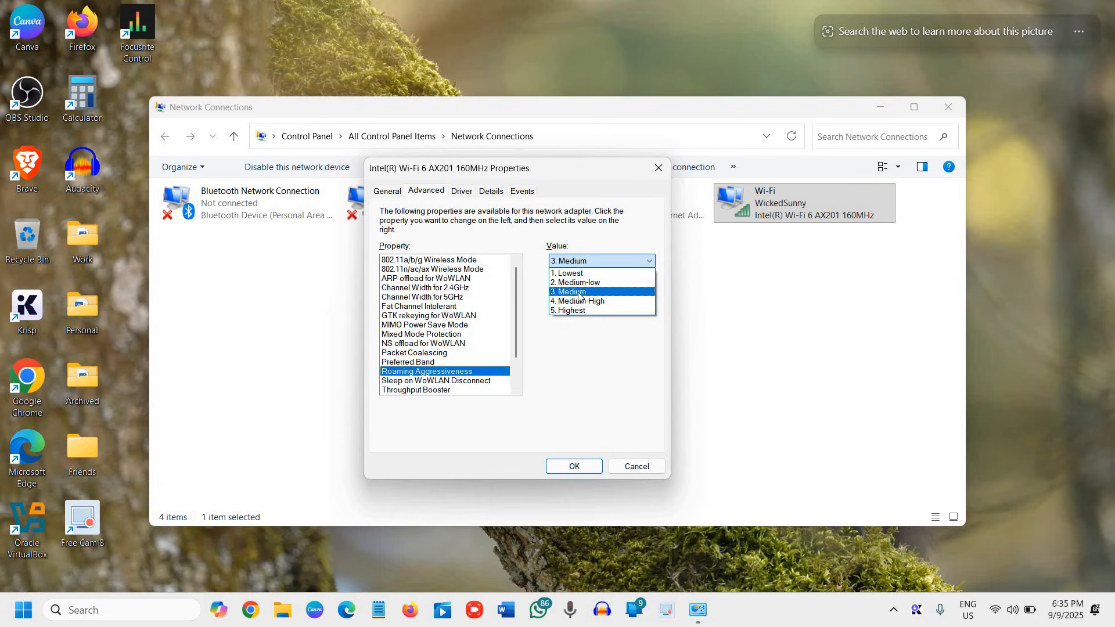
pyautogui.moveTo(594, 301)
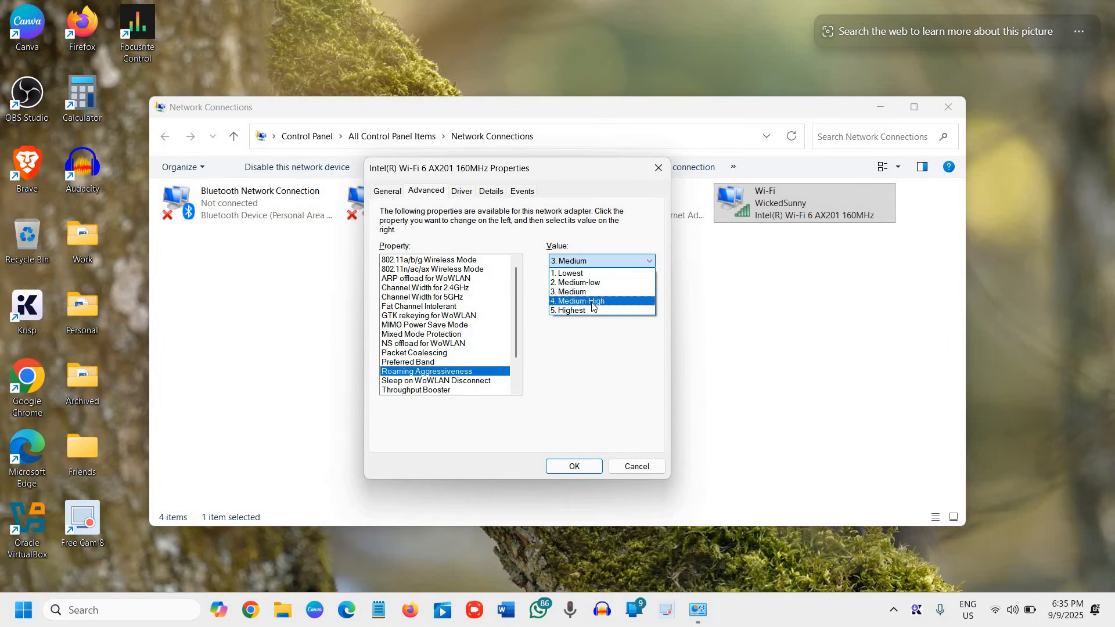
pyautogui.click(600, 291)
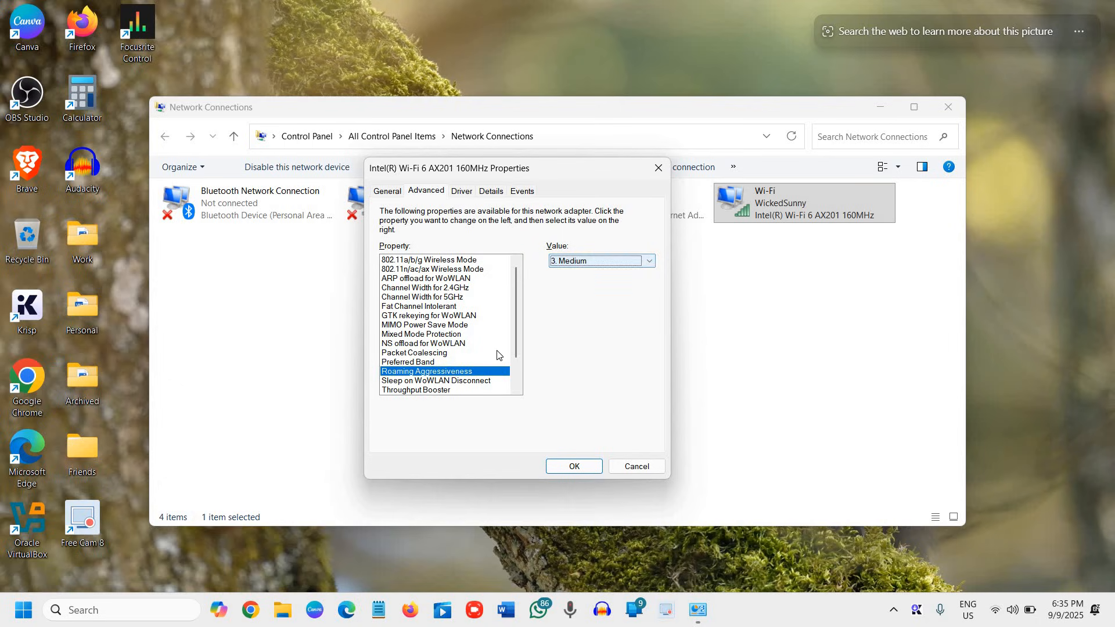
pyautogui.scroll(-3)
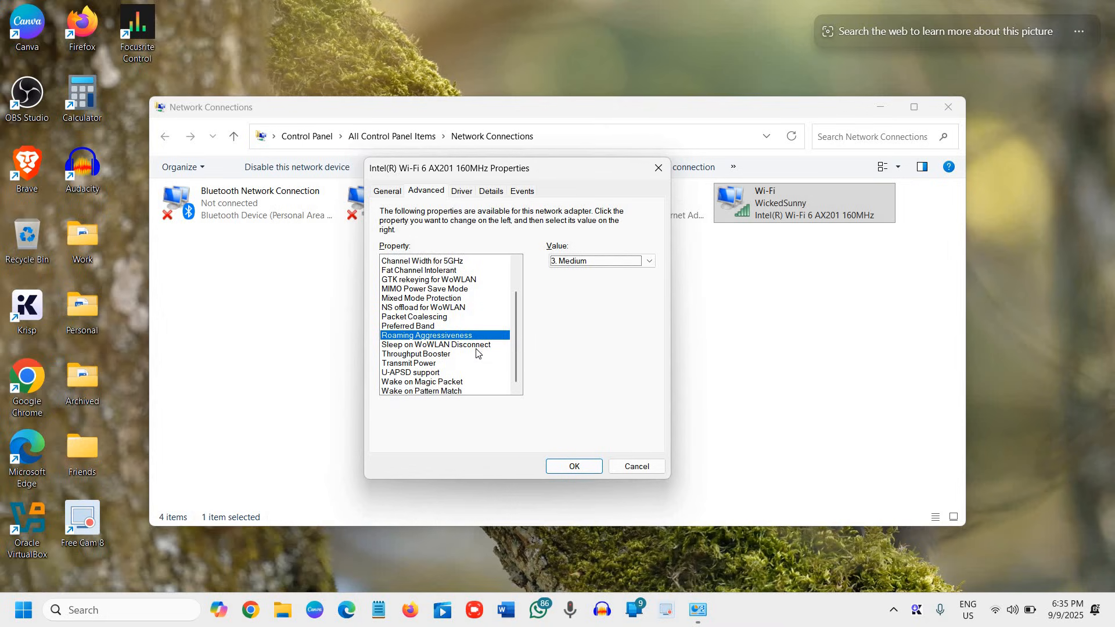
pyautogui.scroll(3)
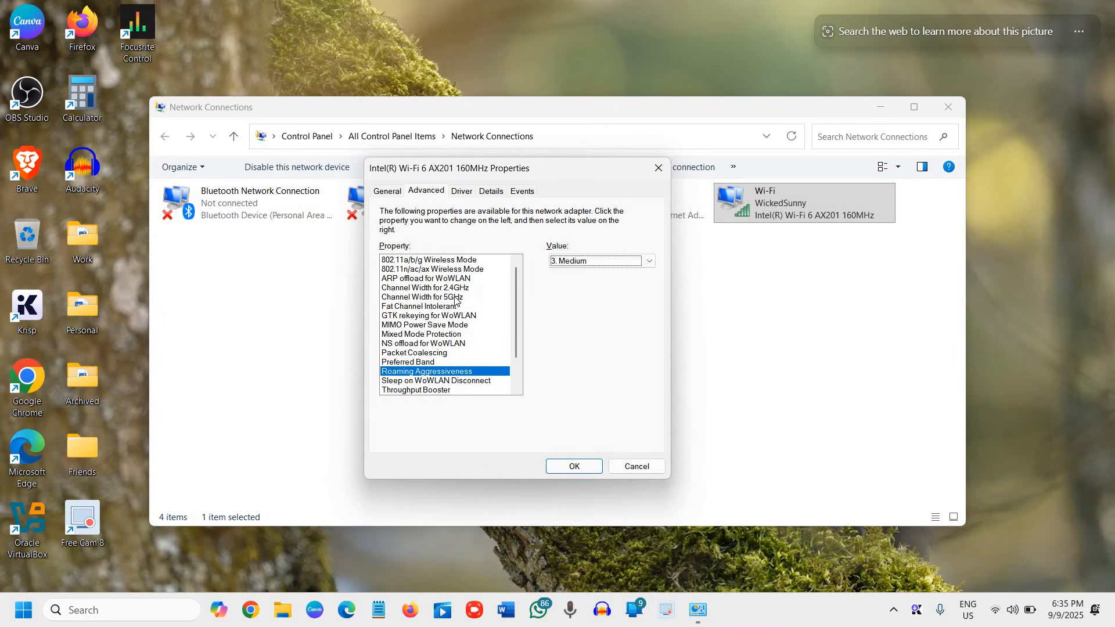
pyautogui.click(421, 296)
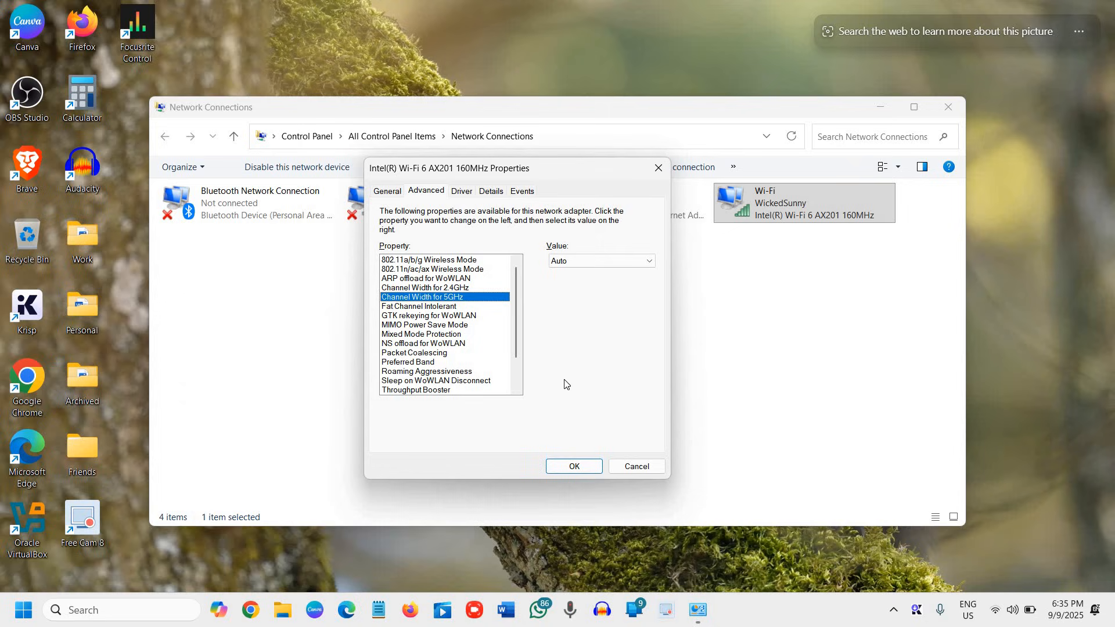
pyautogui.moveTo(594, 470)
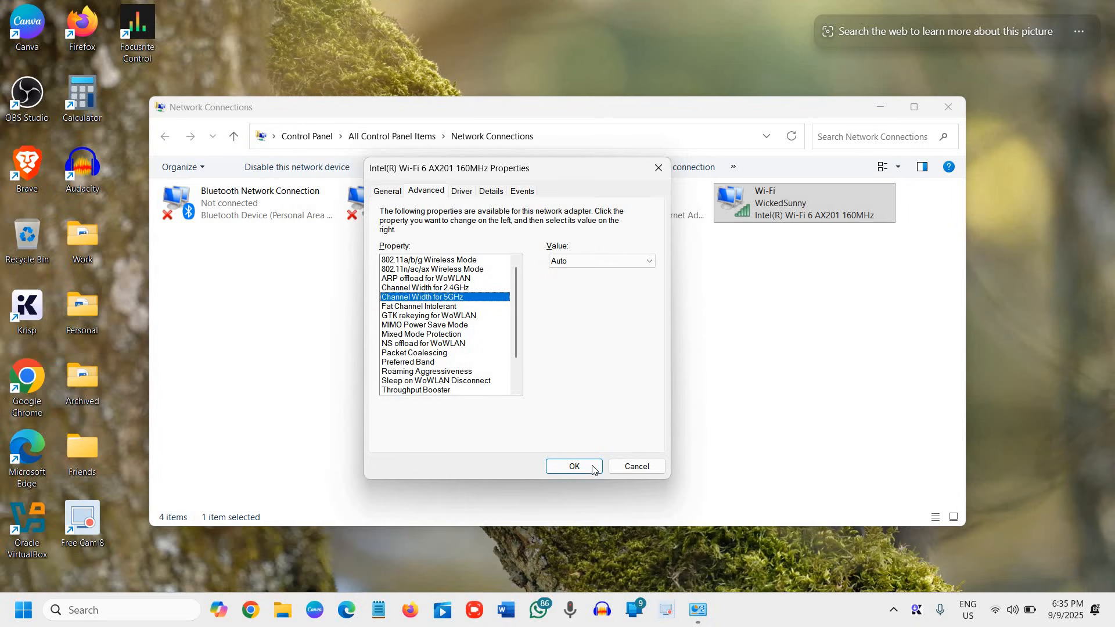
pyautogui.click(574, 465)
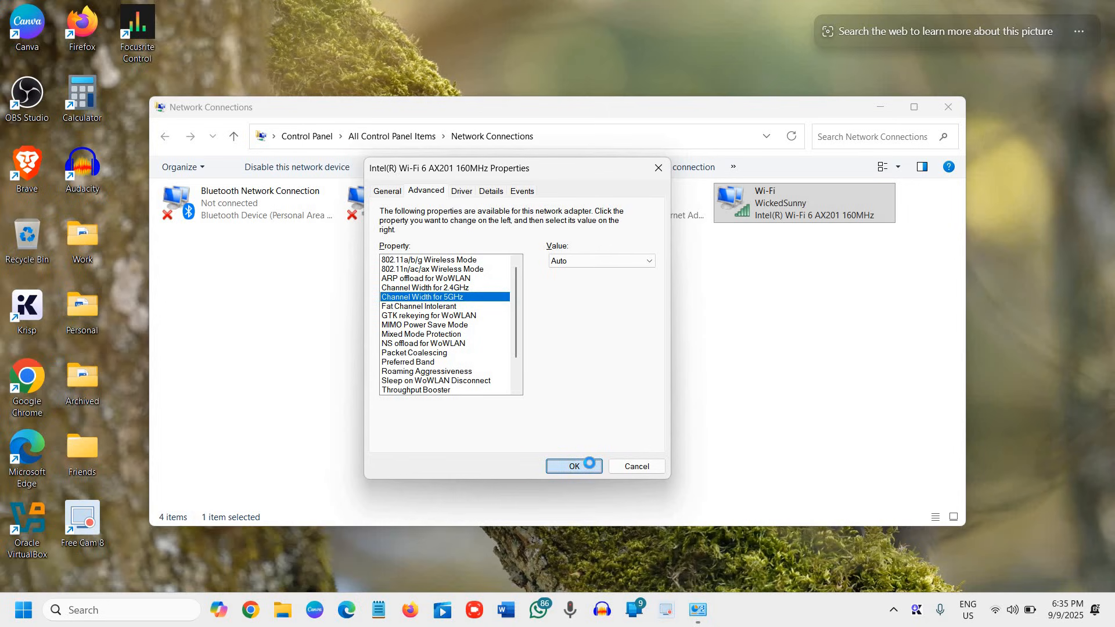
# Disable and re-enable the Wi-Fi adapter so it reconnects to WickedSunny, then close Network Connections.
pyautogui.click(573, 465)
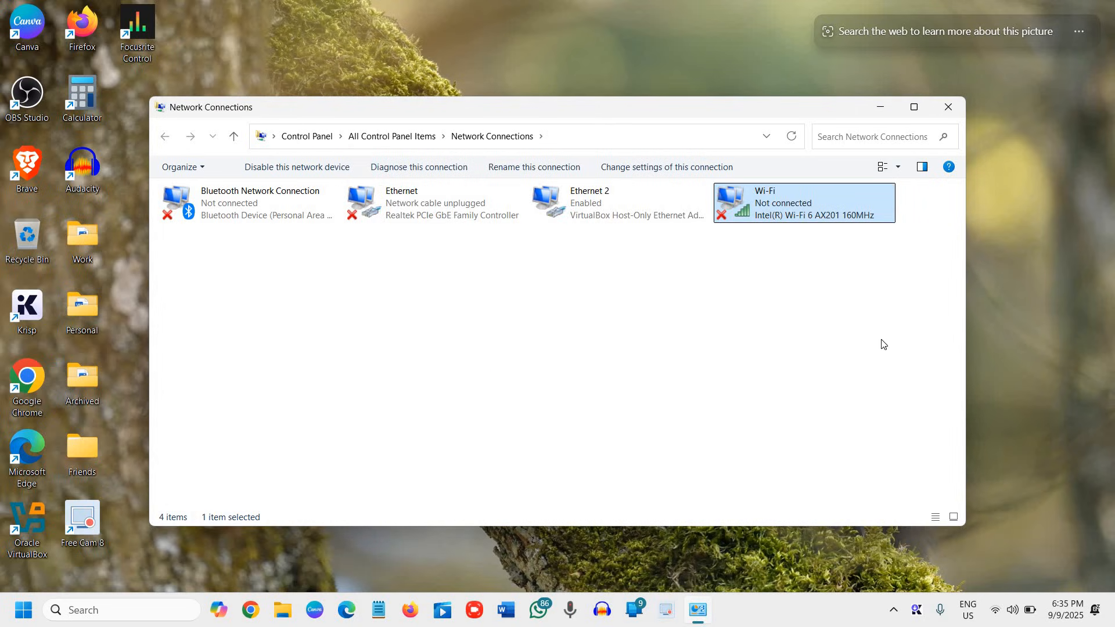
pyautogui.click(296, 167)
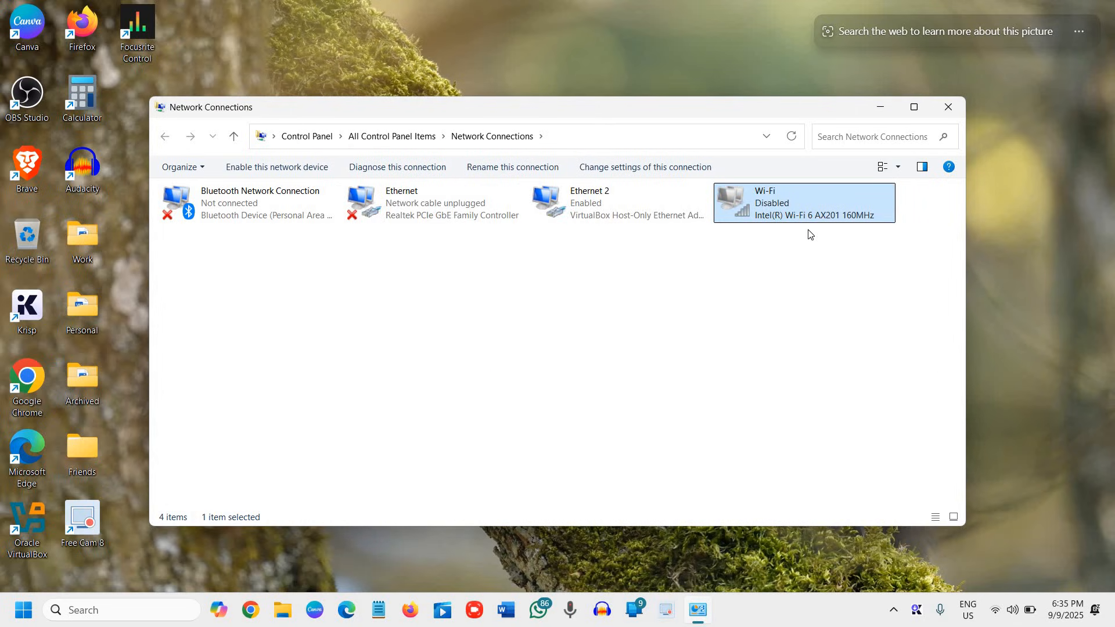
pyautogui.moveTo(815, 231)
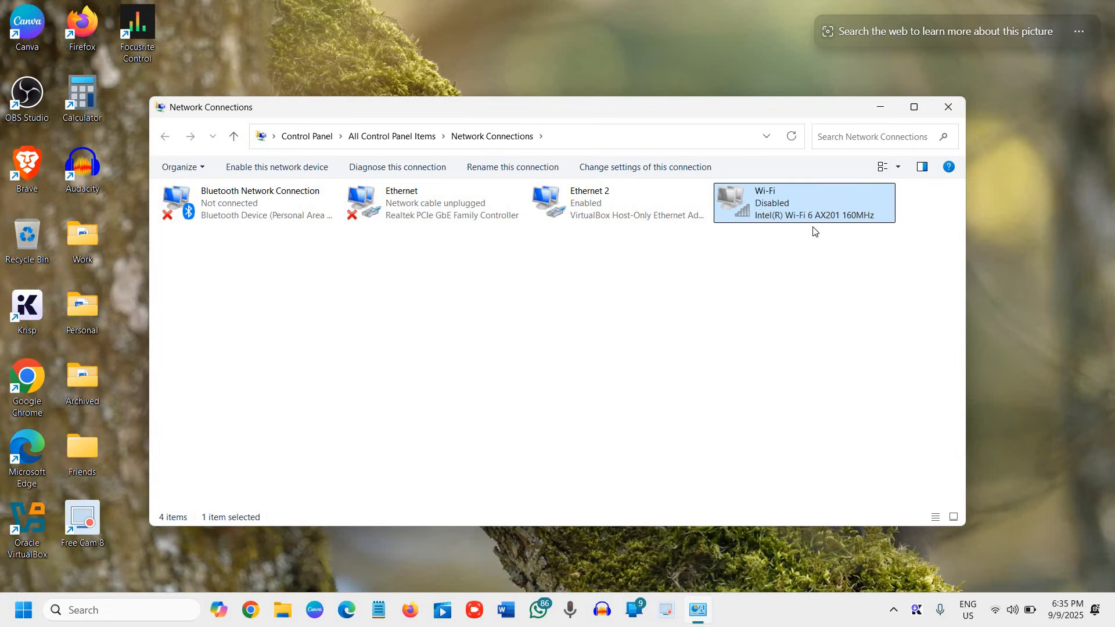
pyautogui.moveTo(800, 288)
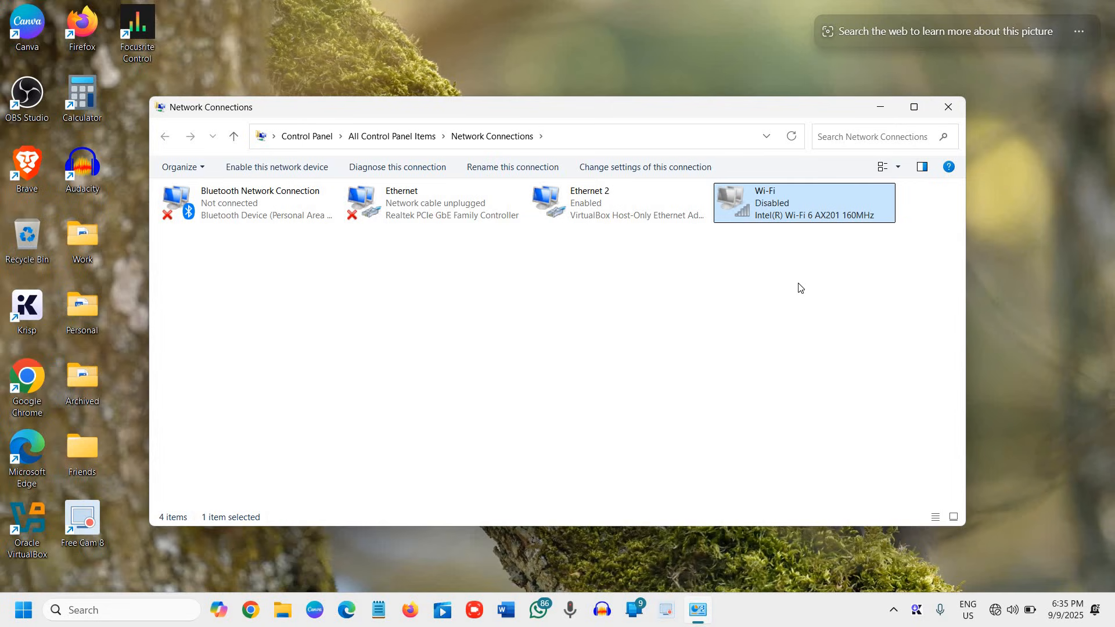
pyautogui.click(277, 167)
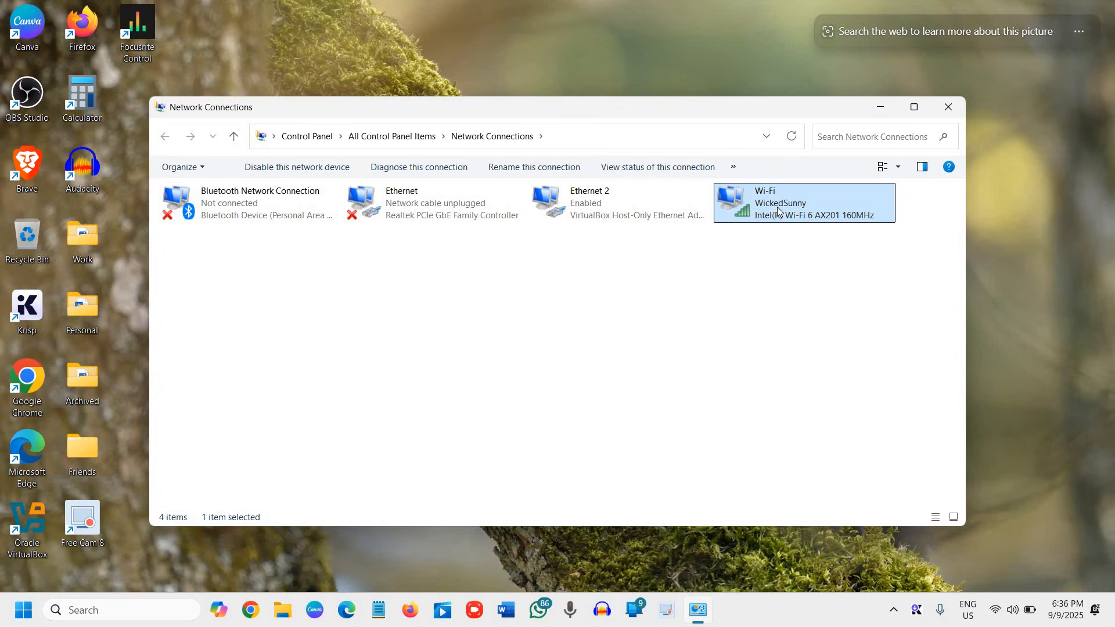
pyautogui.moveTo(784, 217)
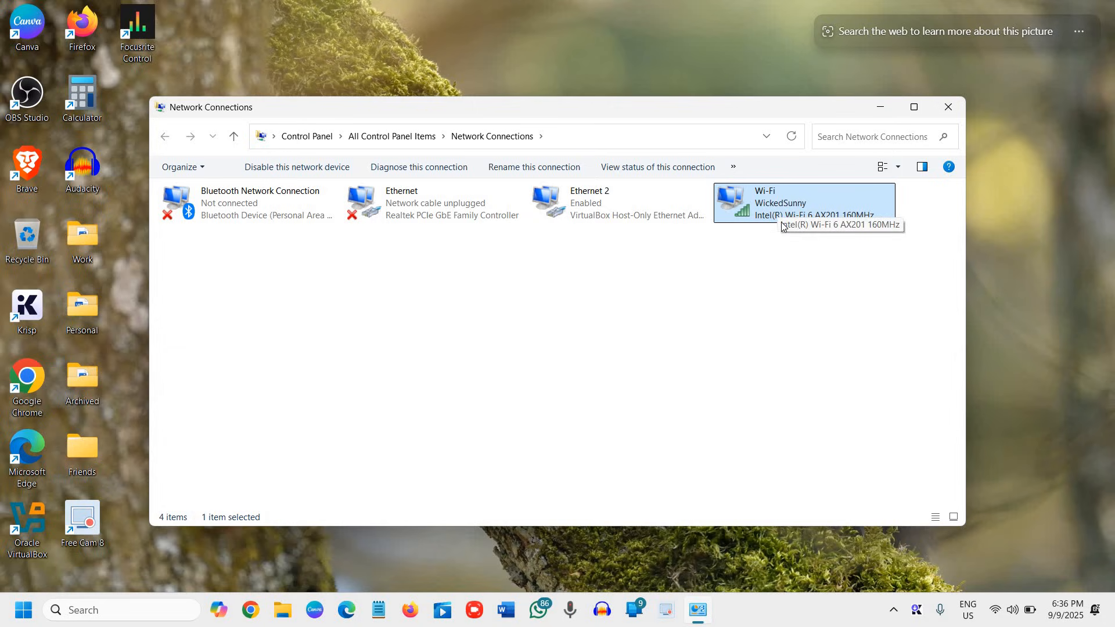
pyautogui.moveTo(799, 190)
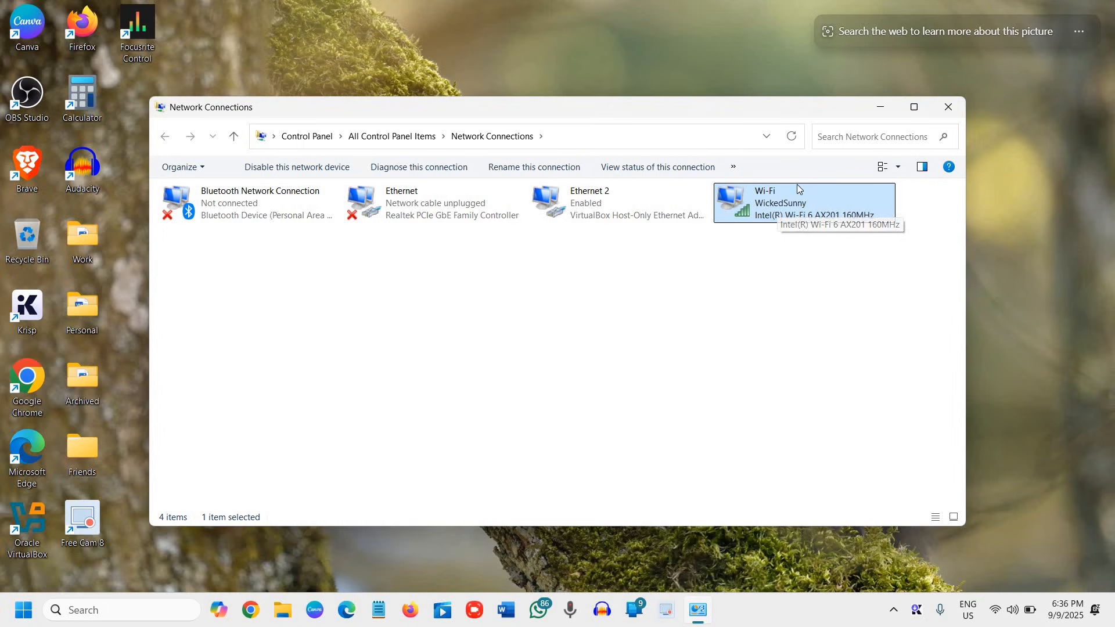
pyautogui.moveTo(783, 217)
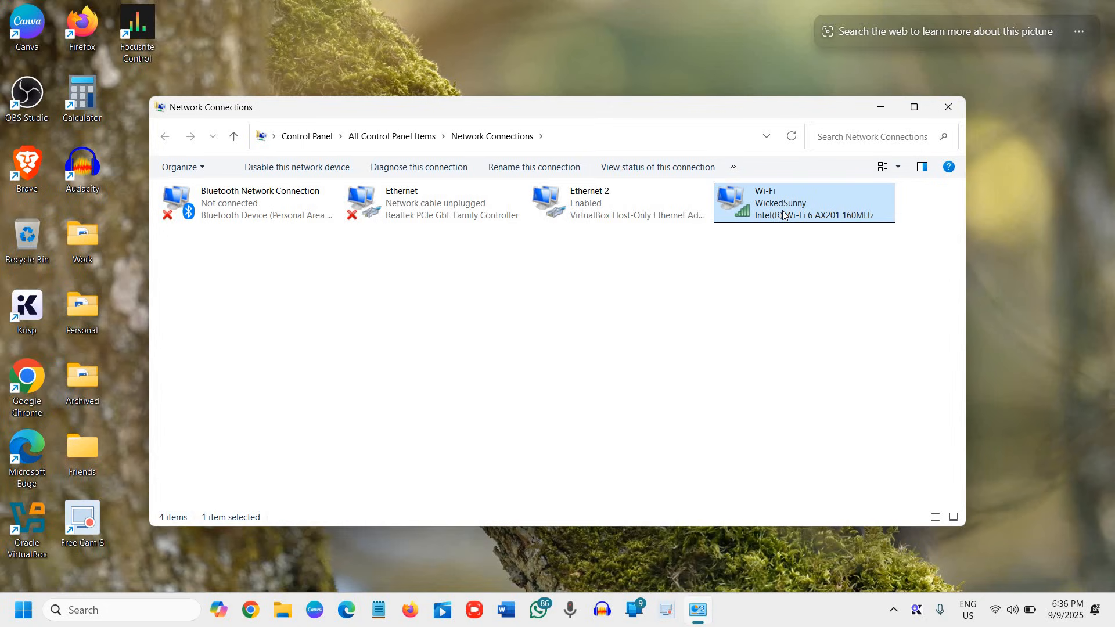
pyautogui.moveTo(856, 265)
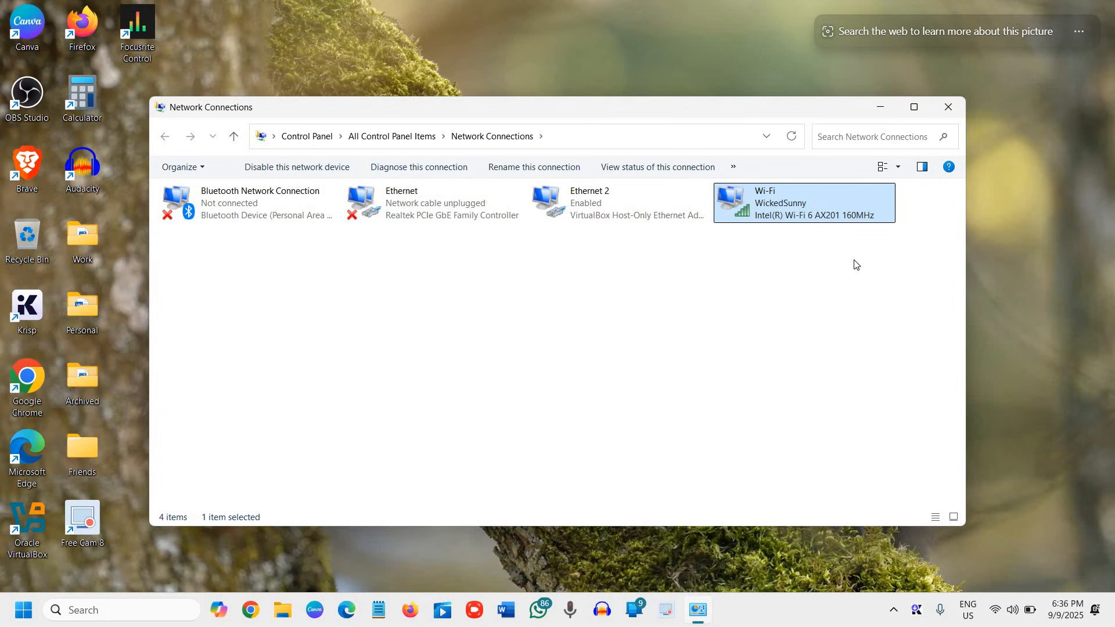
pyautogui.moveTo(800, 314)
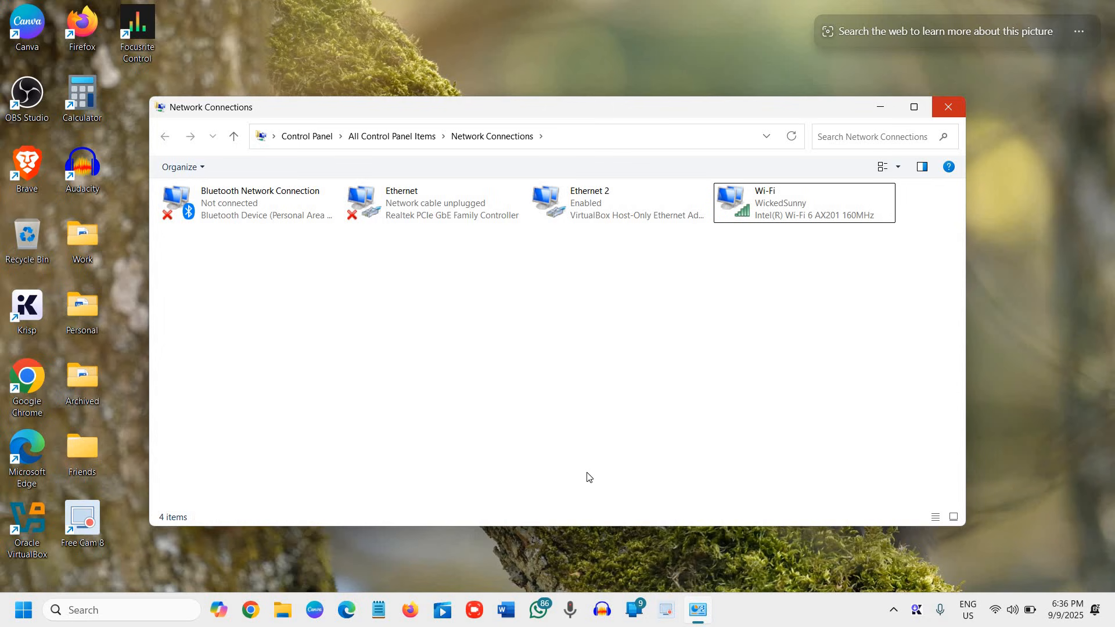
pyautogui.click(948, 107)
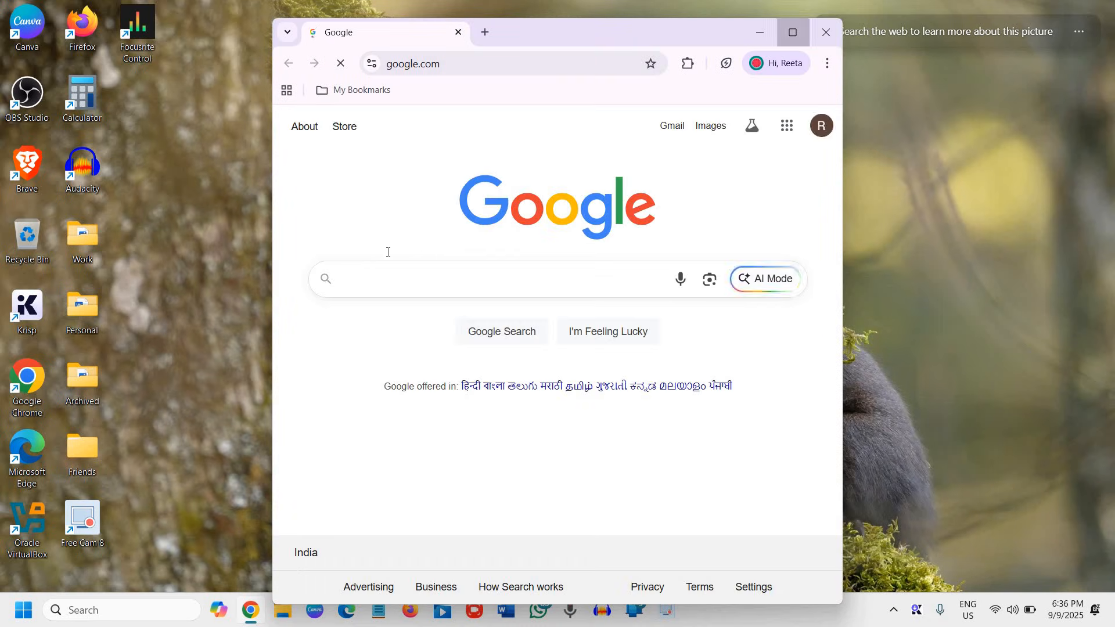
# Maximize Chrome to confirm Google loads, then close the browser.
pyautogui.click(793, 33)
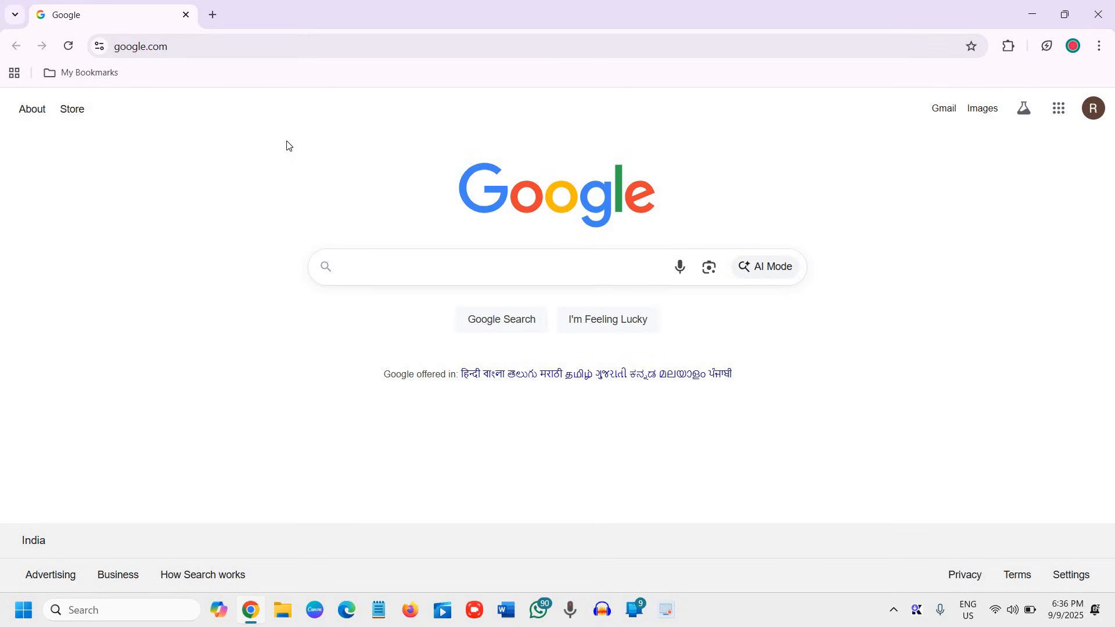
pyautogui.moveTo(906, 173)
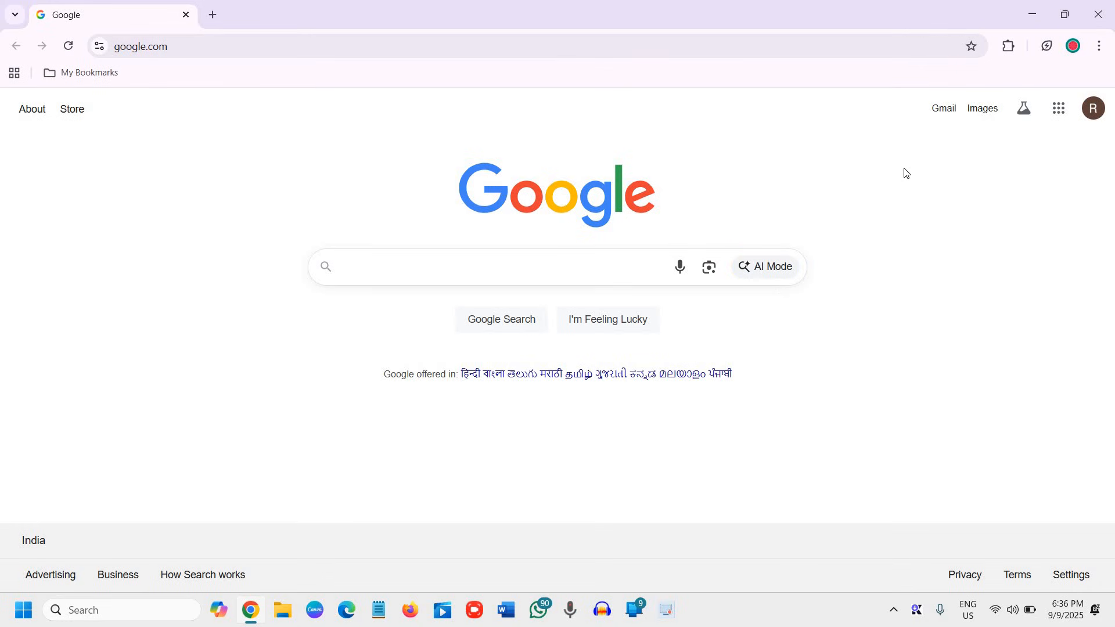
pyautogui.moveTo(1101, 24)
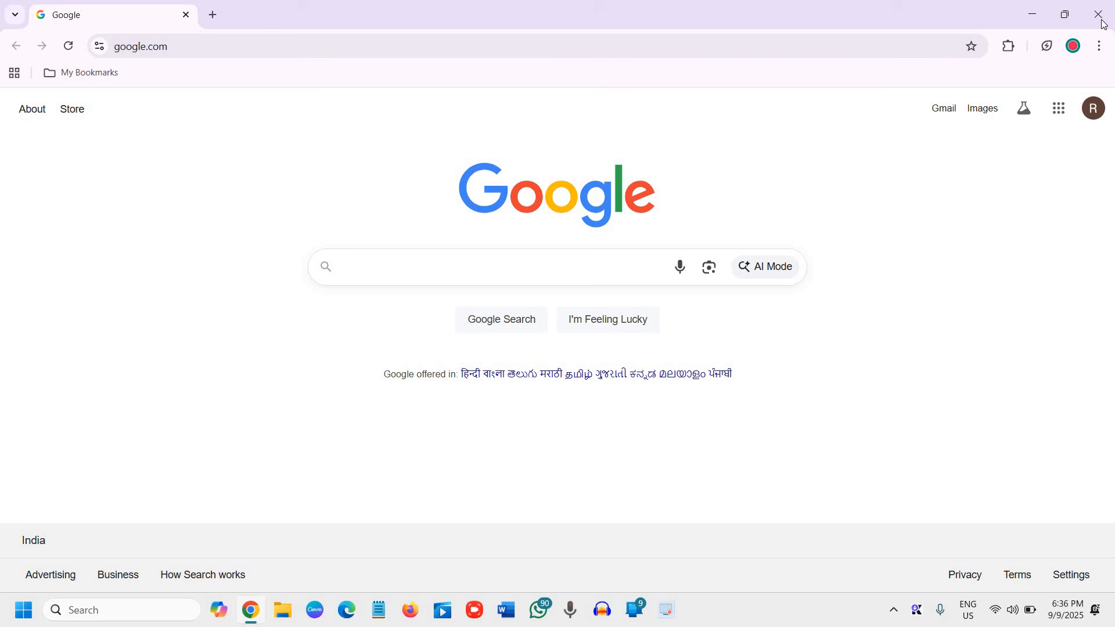
pyautogui.click(1097, 14)
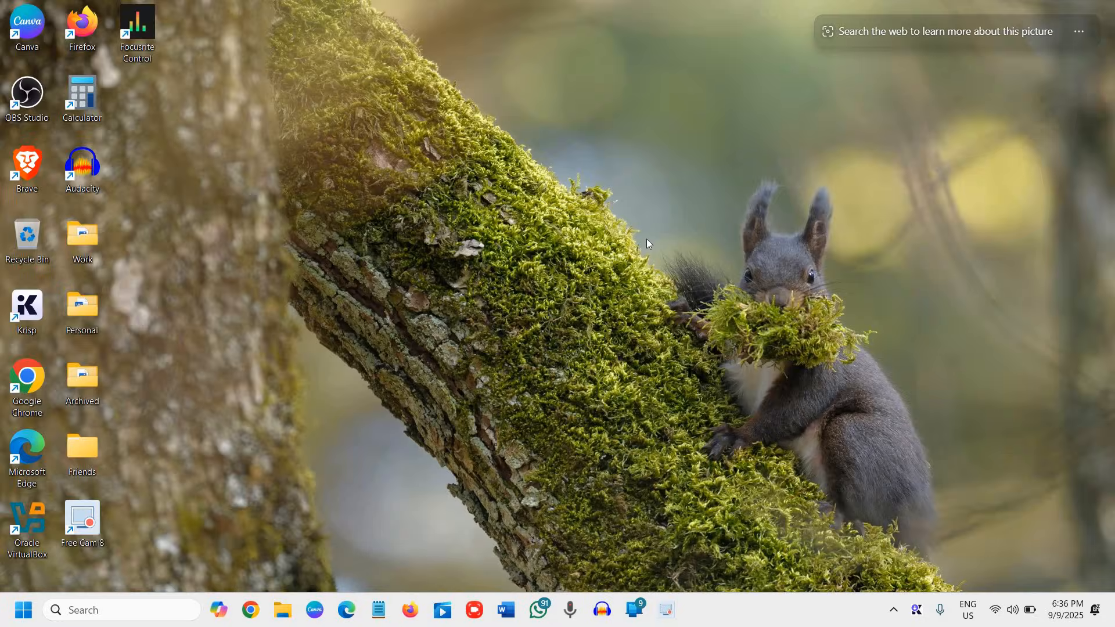
pyautogui.moveTo(642, 240)
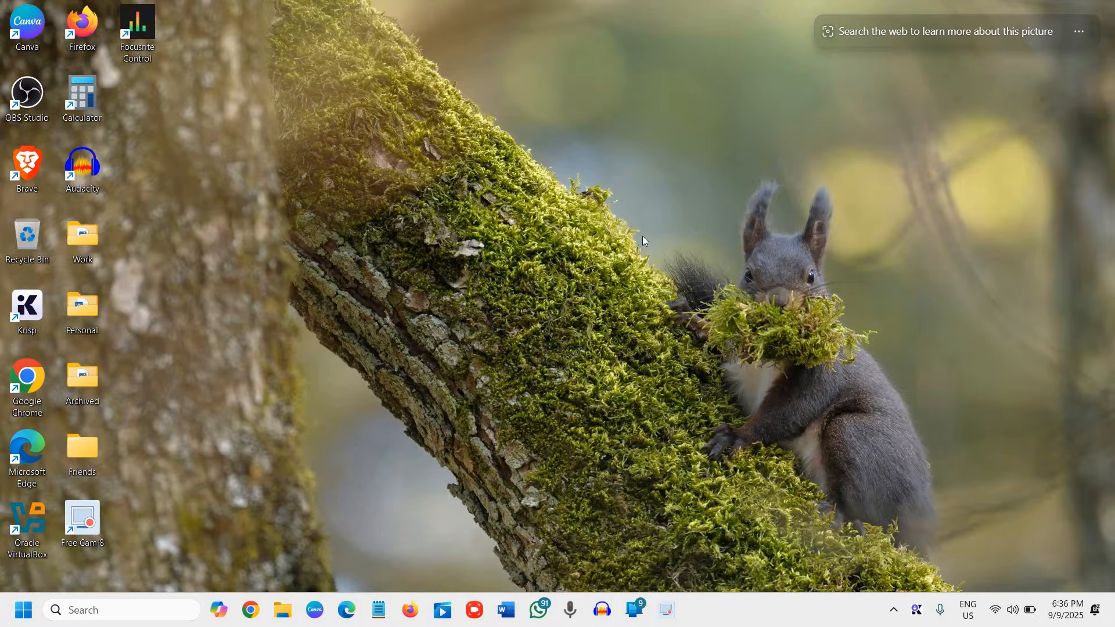